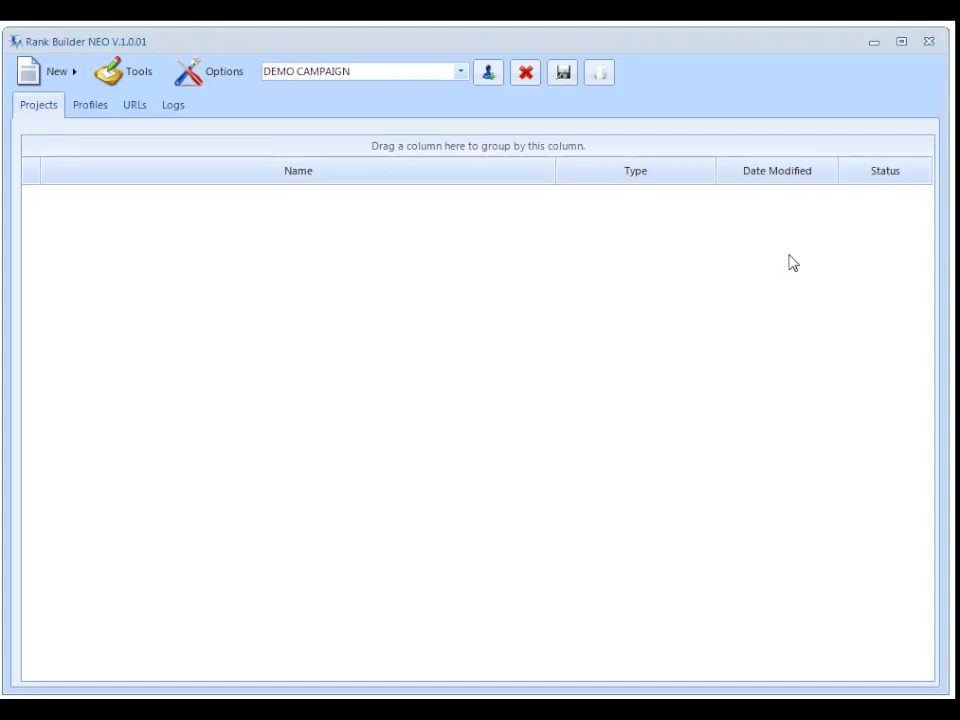
pyautogui.moveTo(744, 54)
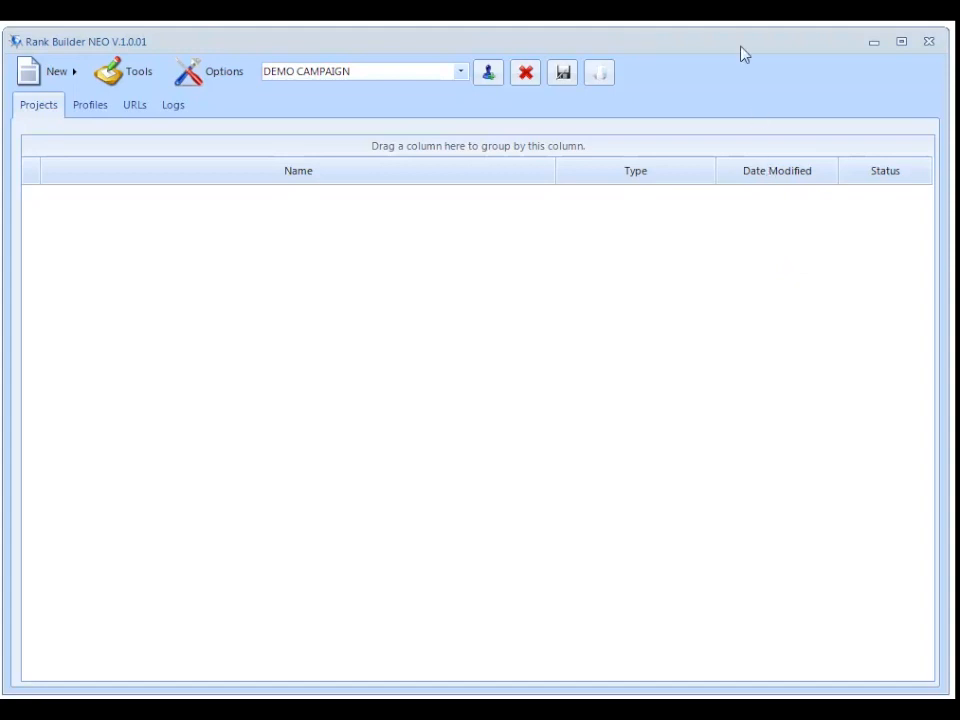
pyautogui.moveTo(724, 72)
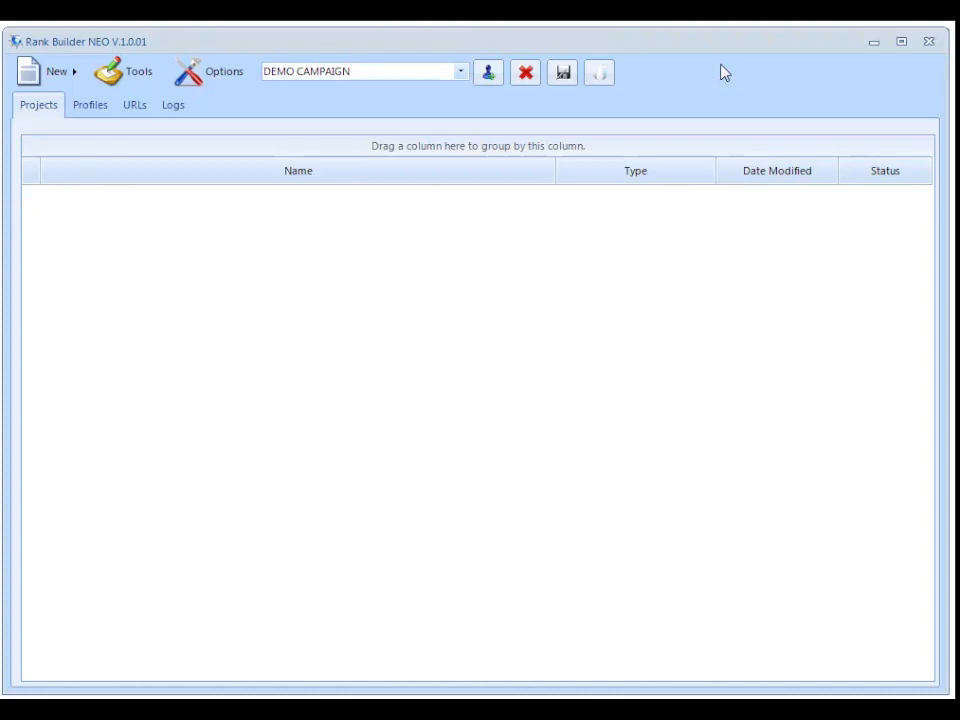
pyautogui.moveTo(716, 104)
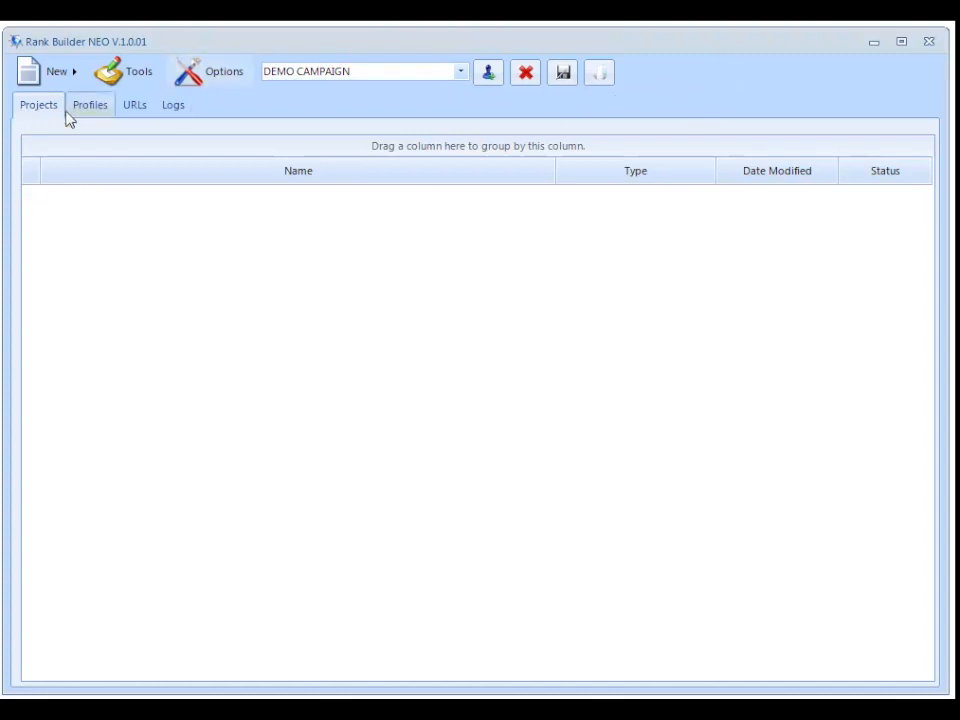
# Step: Start a new Account Creation project from the New menu
pyautogui.click(56, 72)
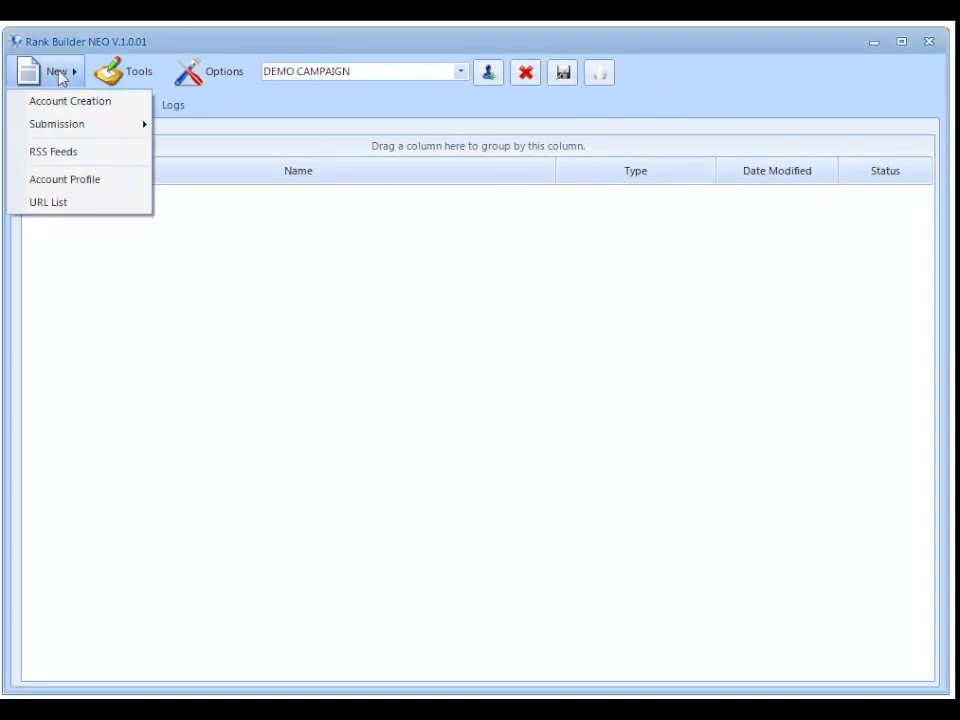
pyautogui.moveTo(70, 100)
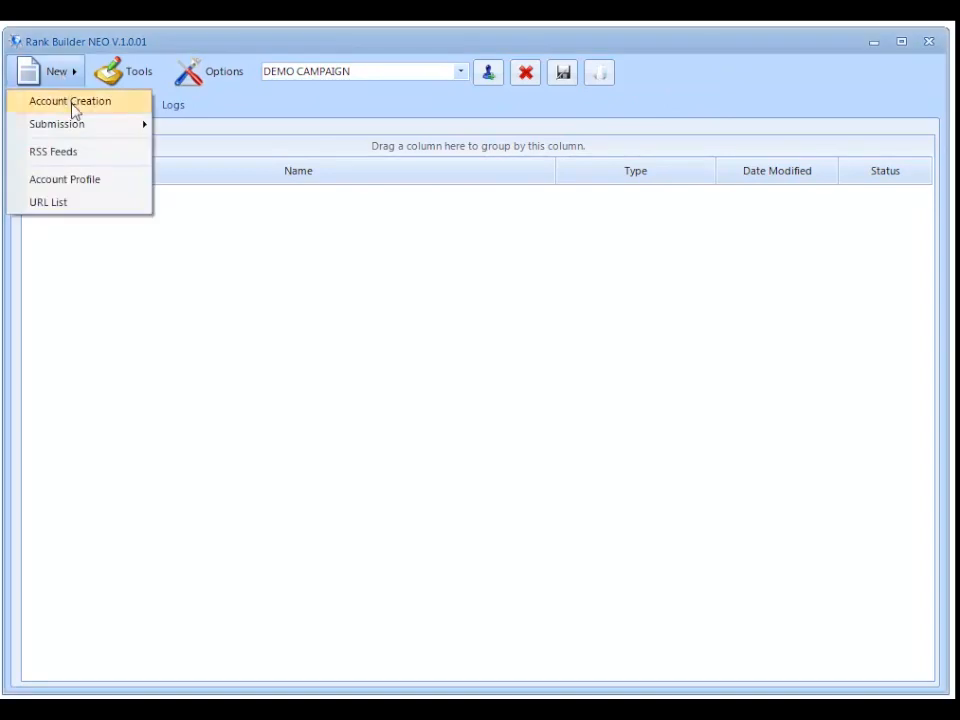
pyautogui.click(68, 100)
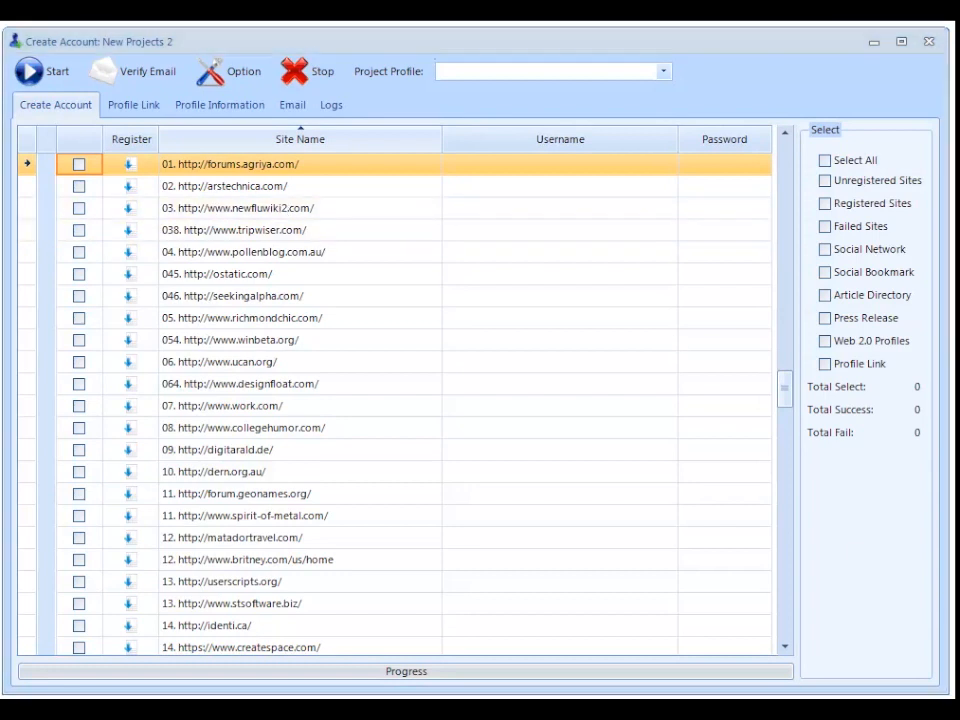
pyautogui.moveTo(730, 78)
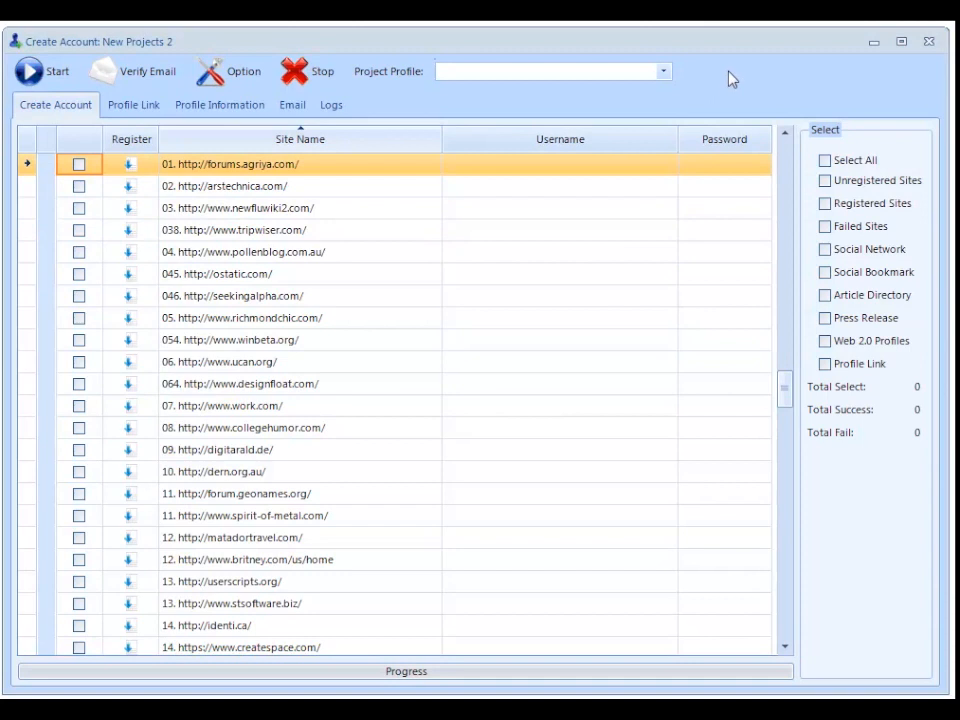
pyautogui.moveTo(620, 84)
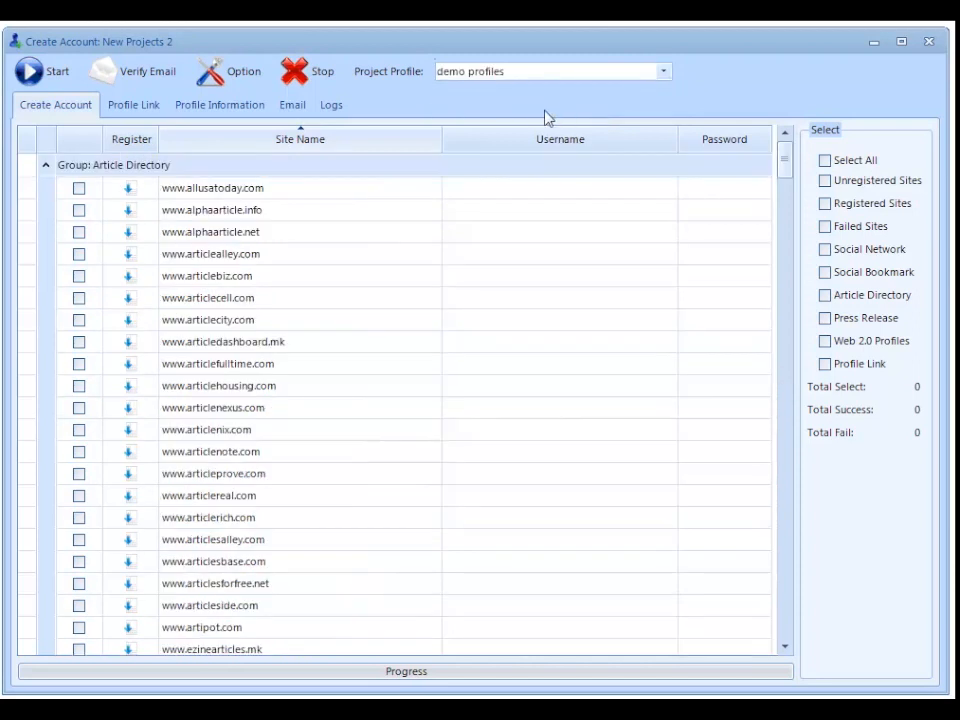
pyautogui.moveTo(668, 114)
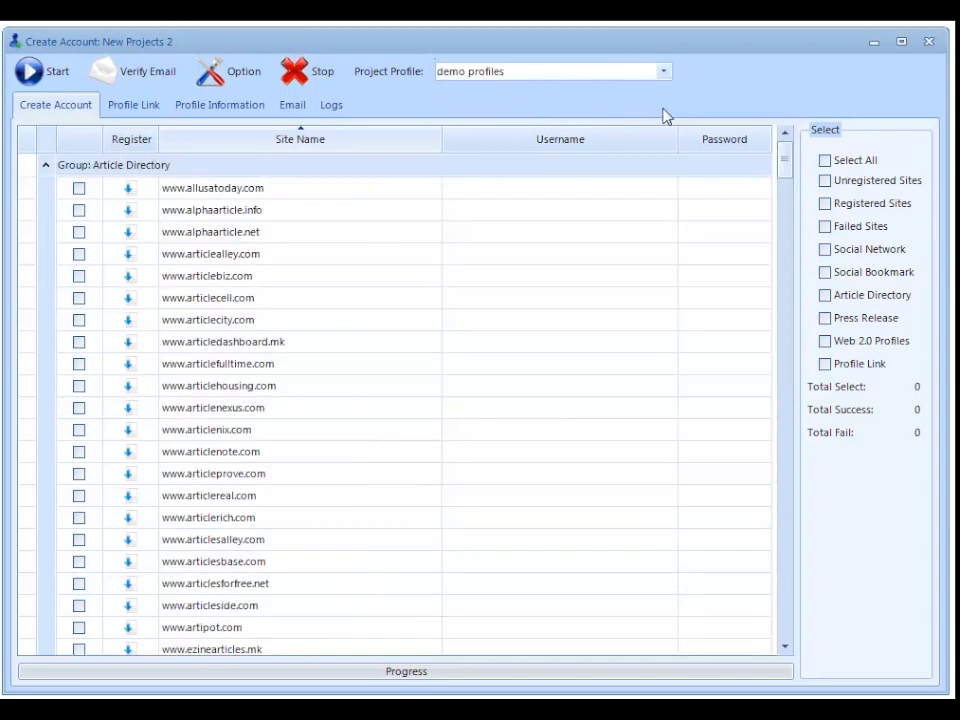
# Step: Set the profile's email domain to DisposableEmail
pyautogui.click(292, 104)
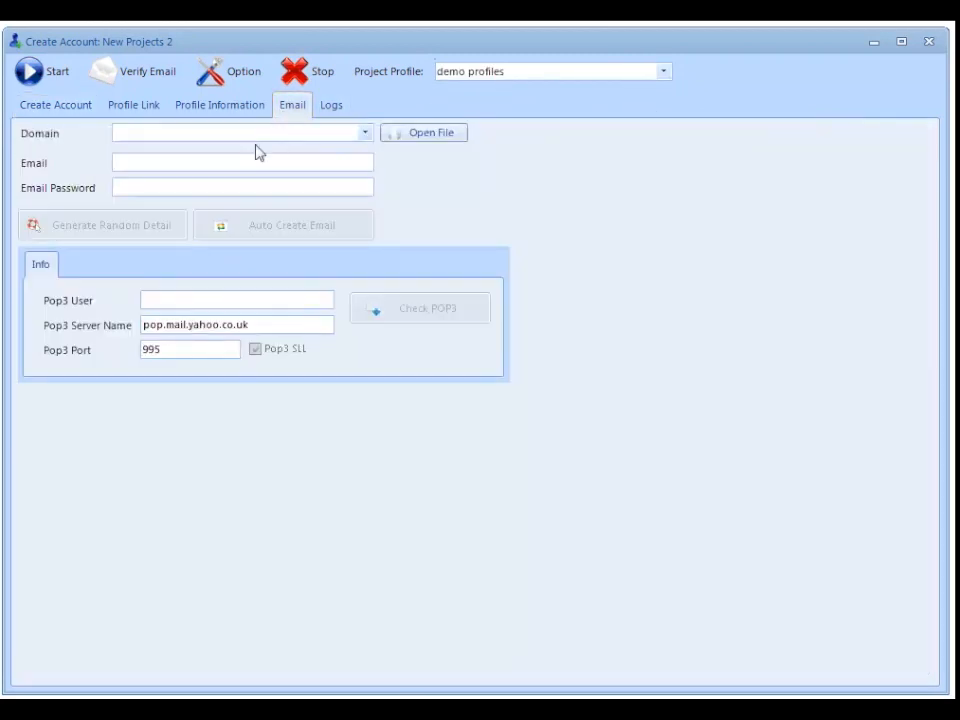
pyautogui.click(364, 132)
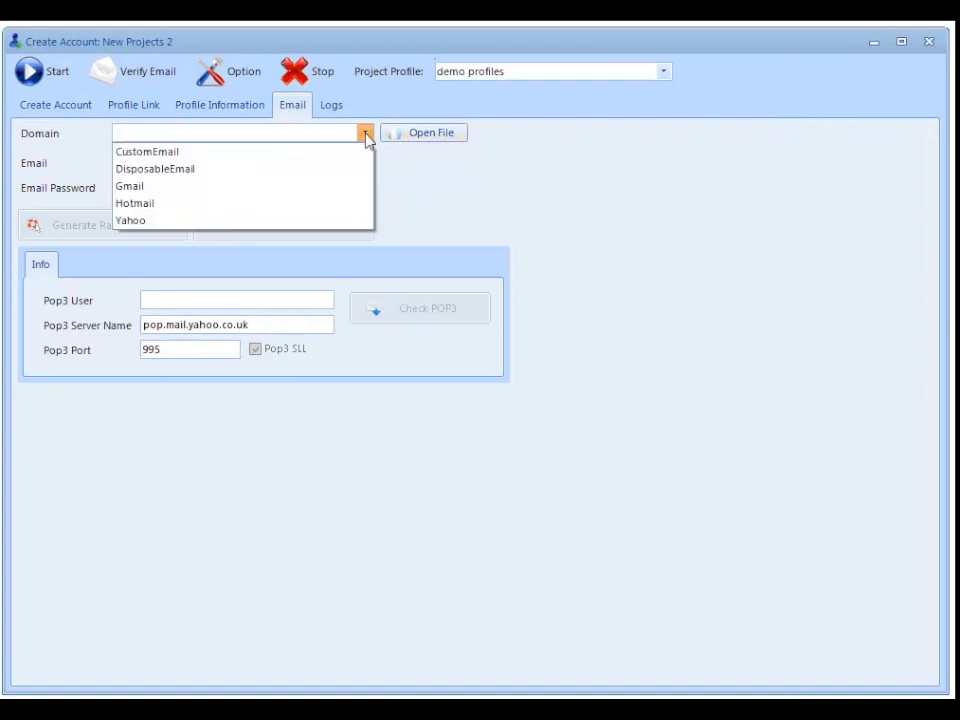
pyautogui.click(156, 168)
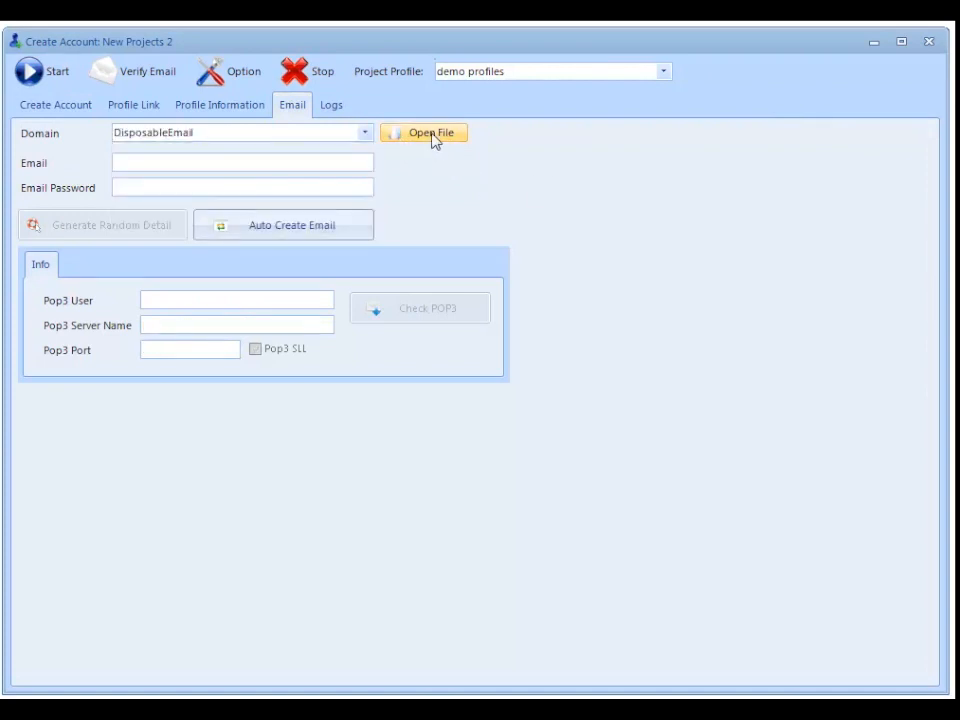
pyautogui.click(432, 132)
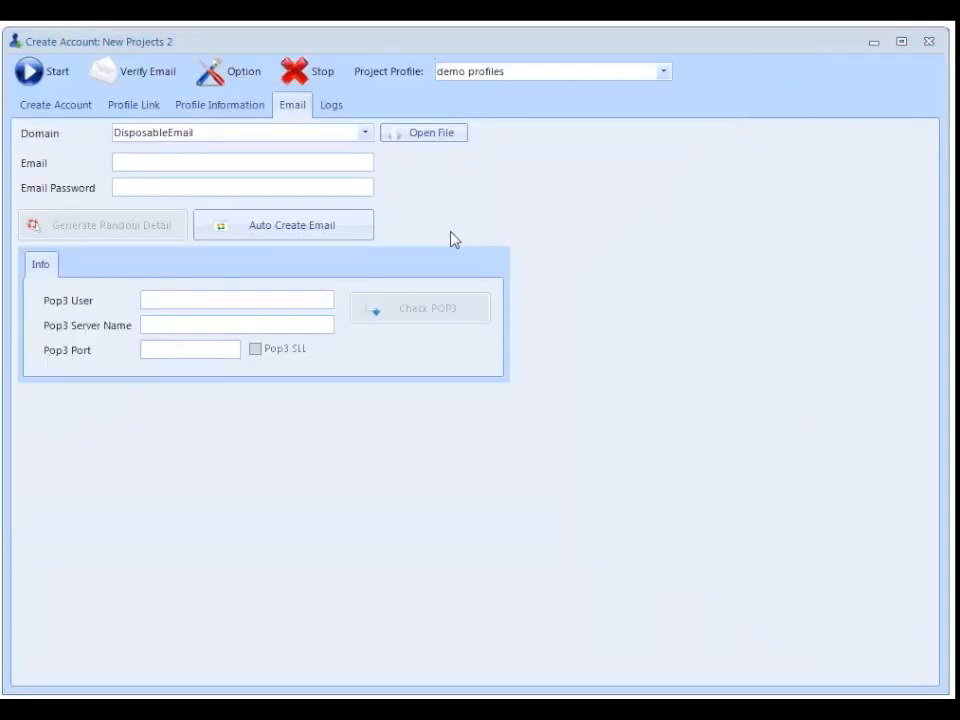
pyautogui.moveTo(358, 224)
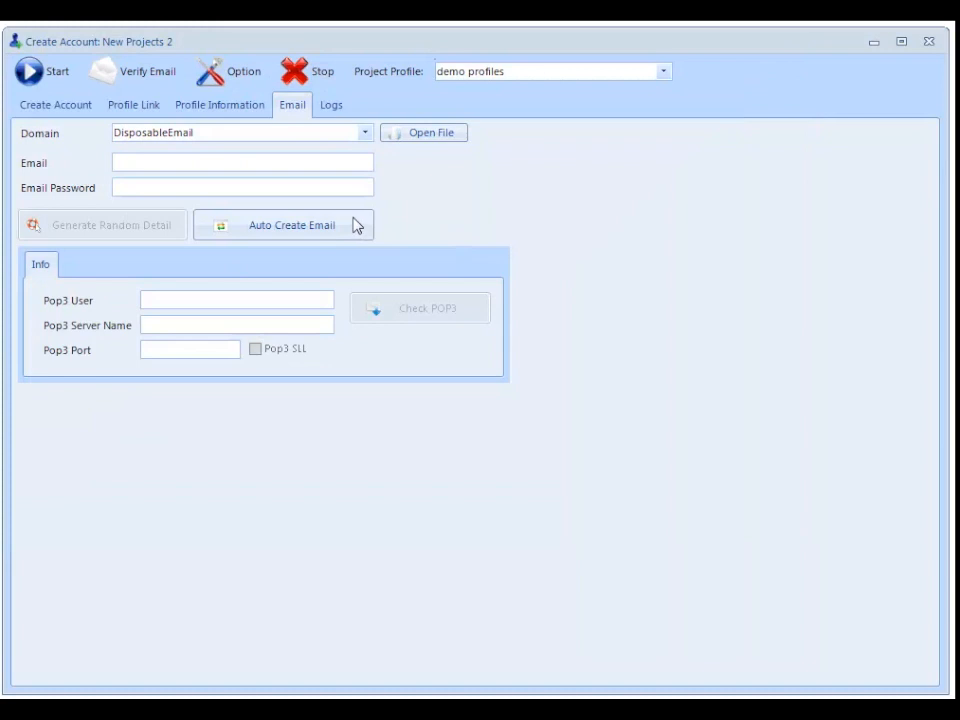
pyautogui.moveTo(416, 268)
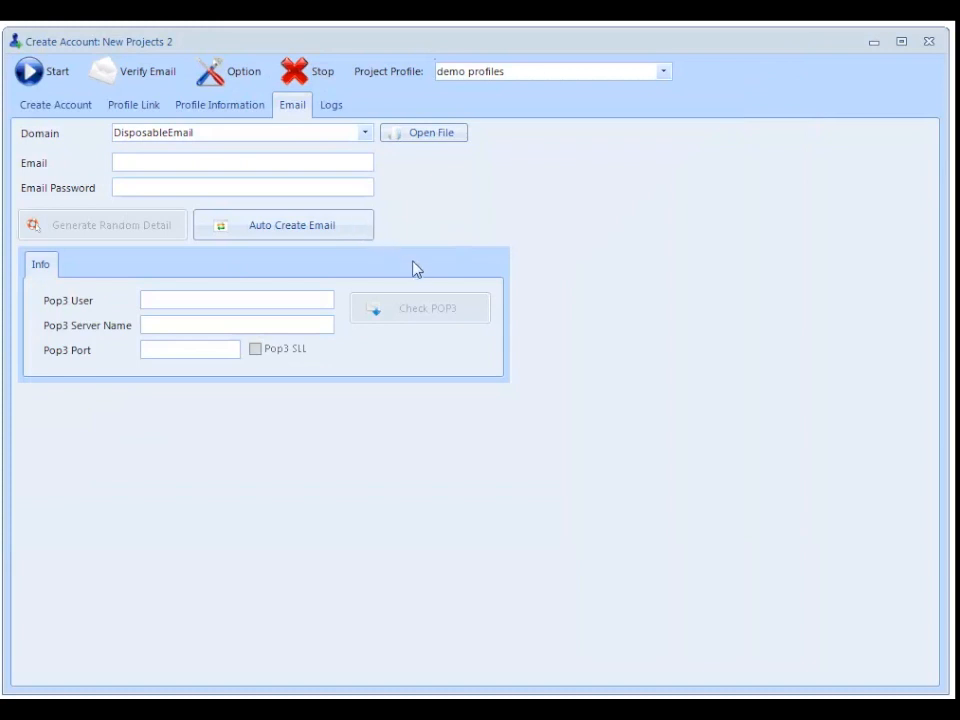
# Step: Launch Auto Create Email for the disposable address, dismissing the name chooser list
pyautogui.click(284, 224)
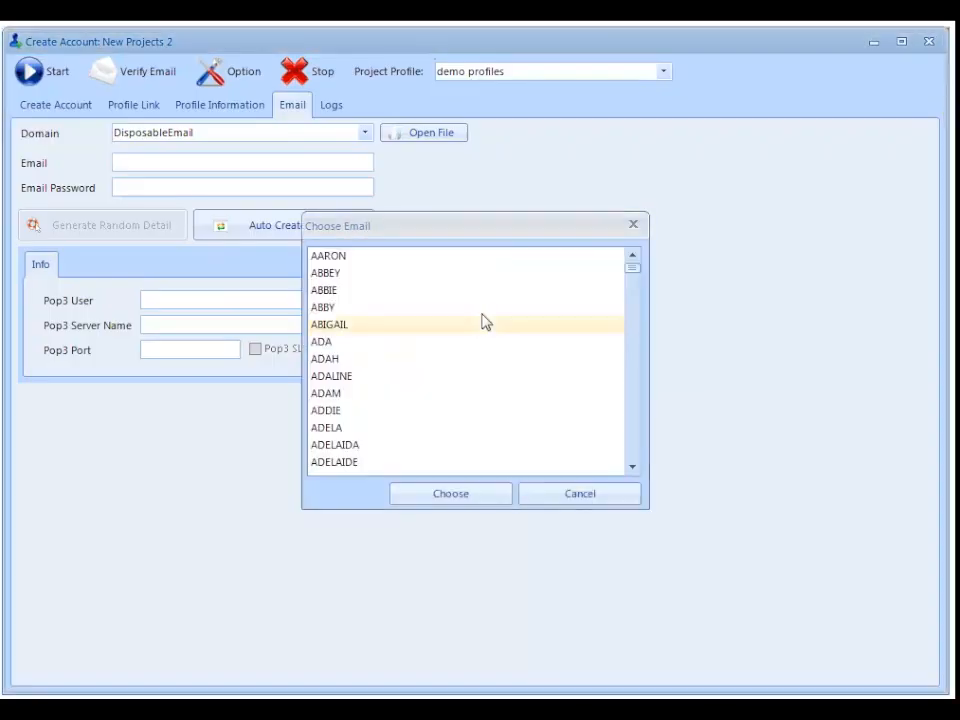
pyautogui.moveTo(464, 342)
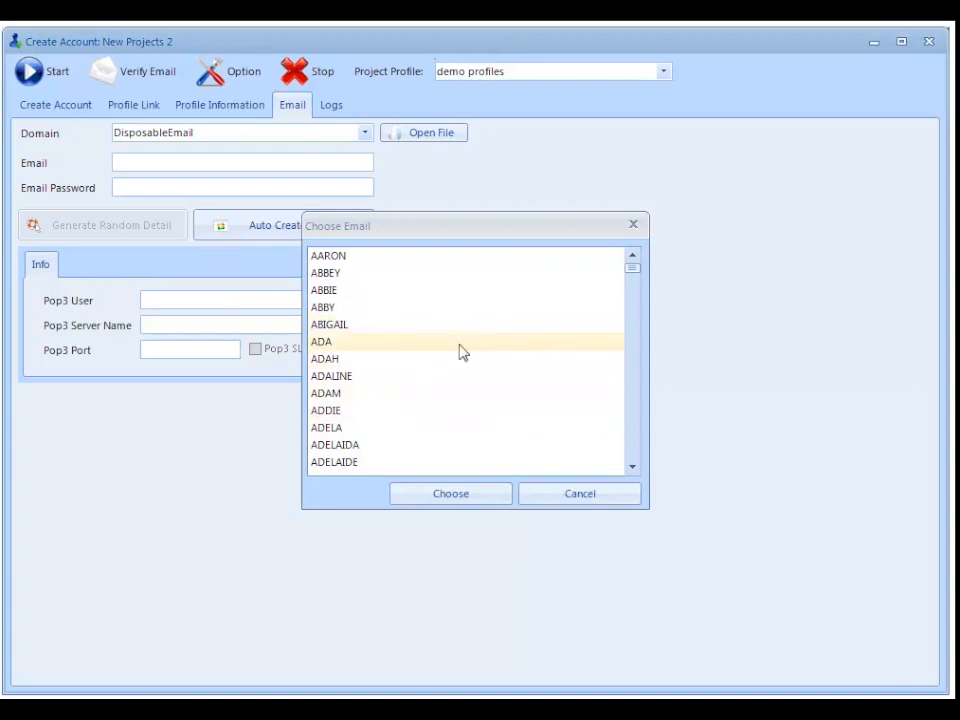
pyautogui.click(580, 492)
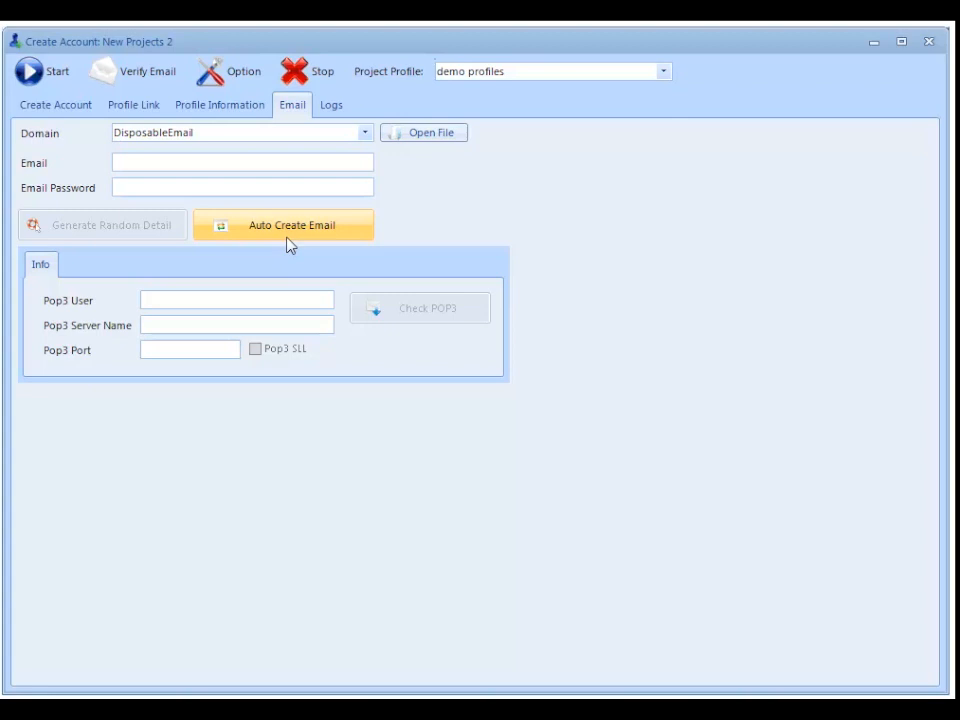
pyautogui.click(284, 224)
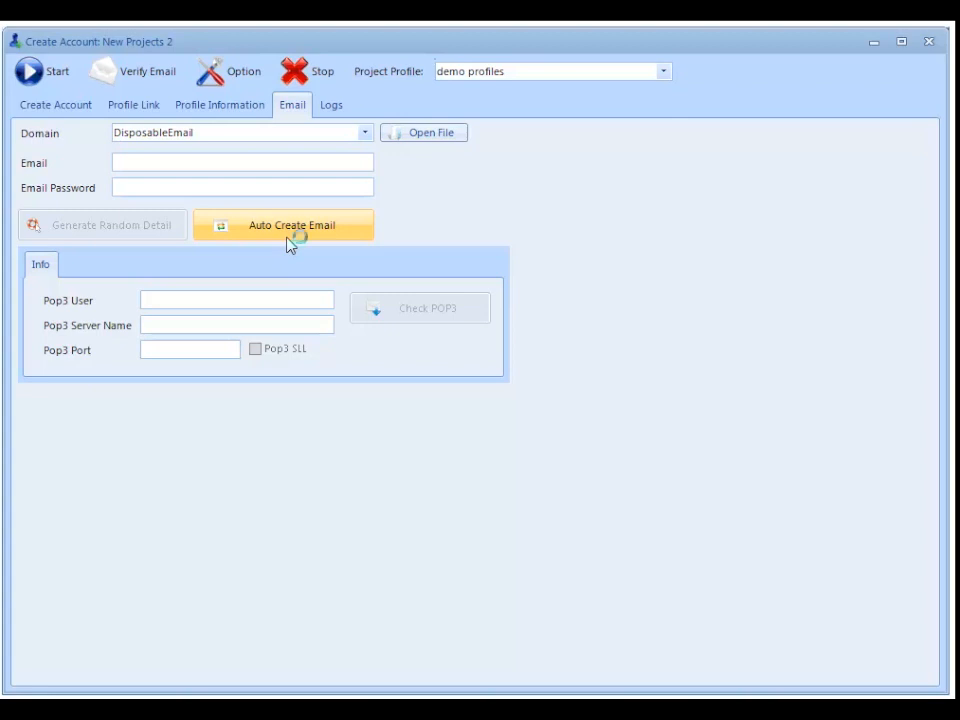
# Step: Generate the disposable email account and enter its password
pyautogui.click(284, 224)
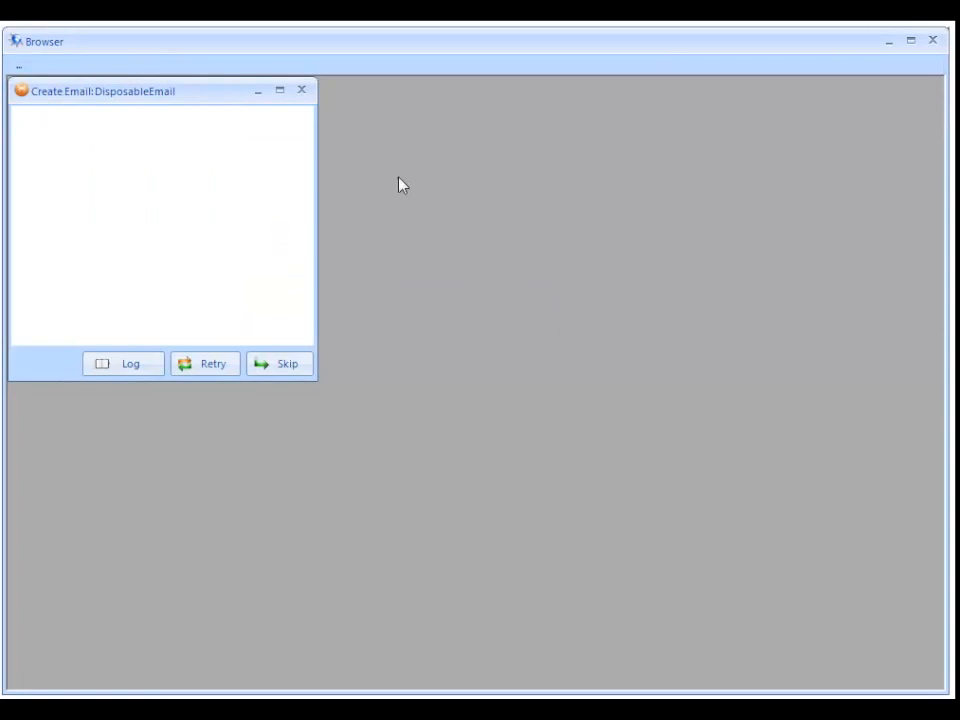
pyautogui.moveTo(924, 72)
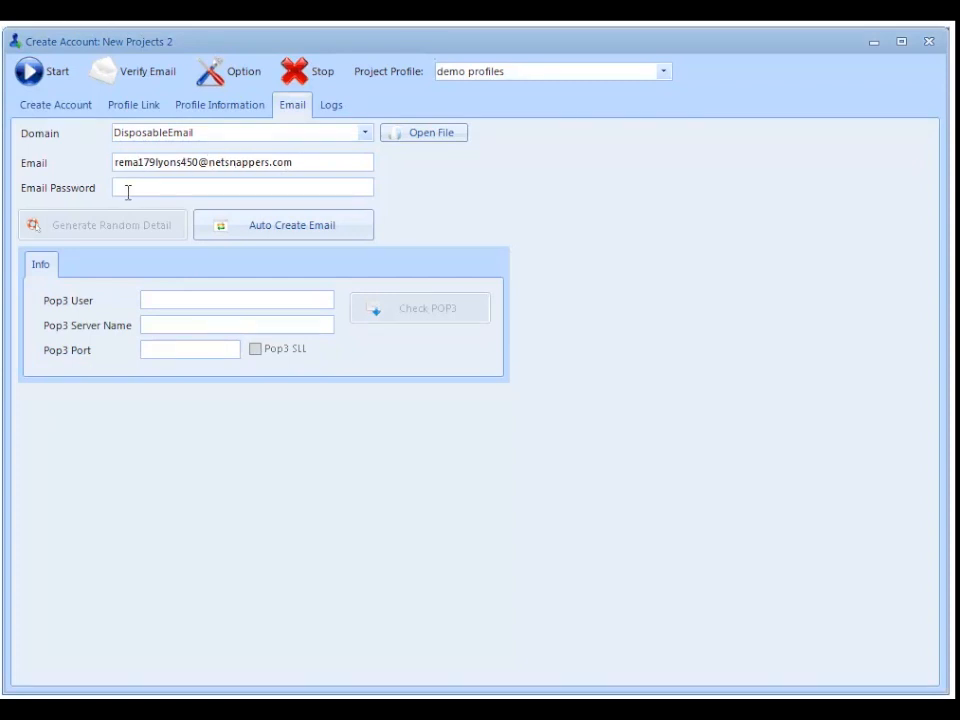
pyautogui.write('arandompasswor')
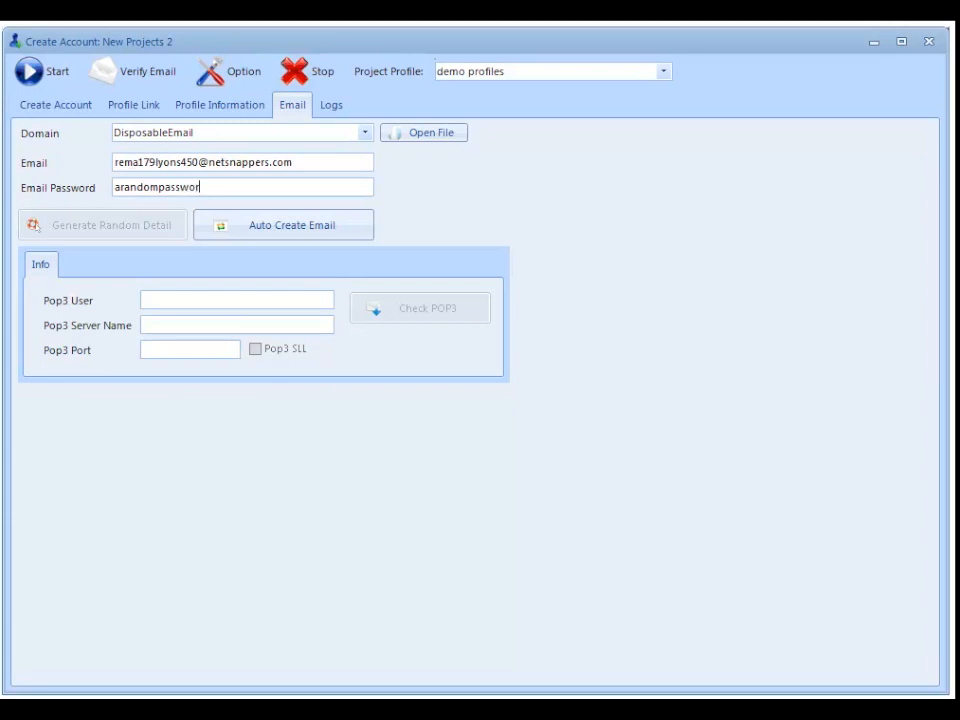
pyautogui.write('d')
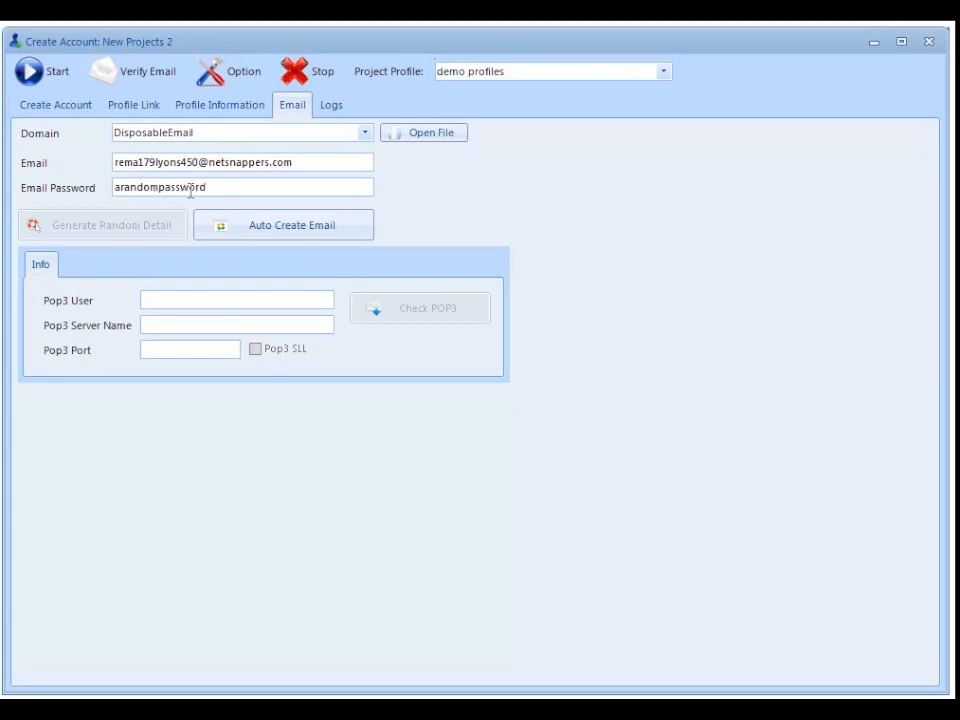
pyautogui.moveTo(532, 220)
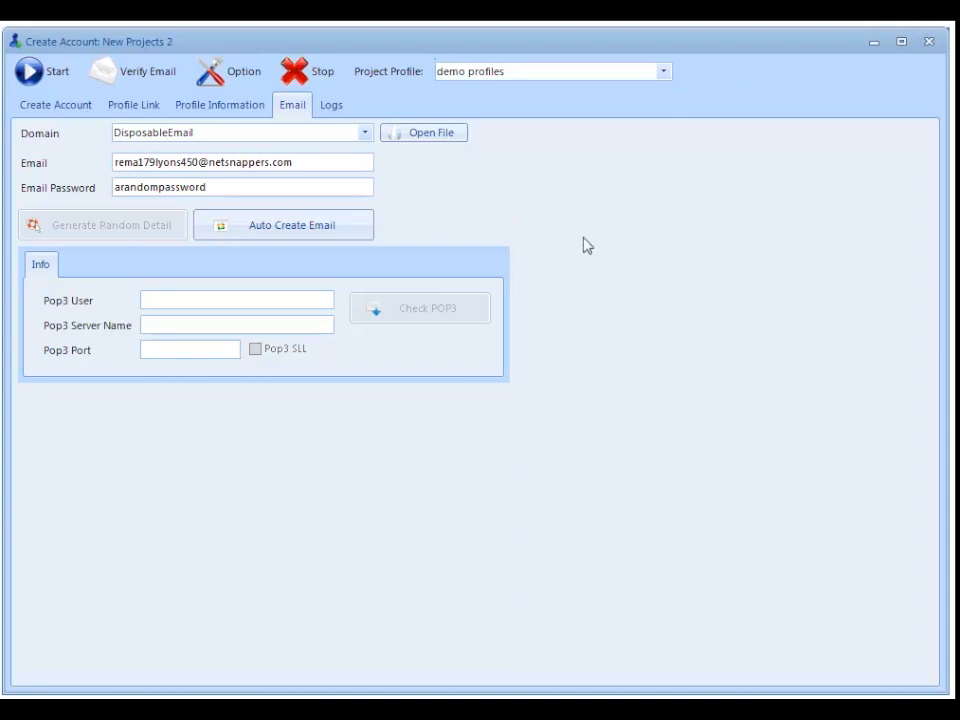
pyautogui.click(220, 104)
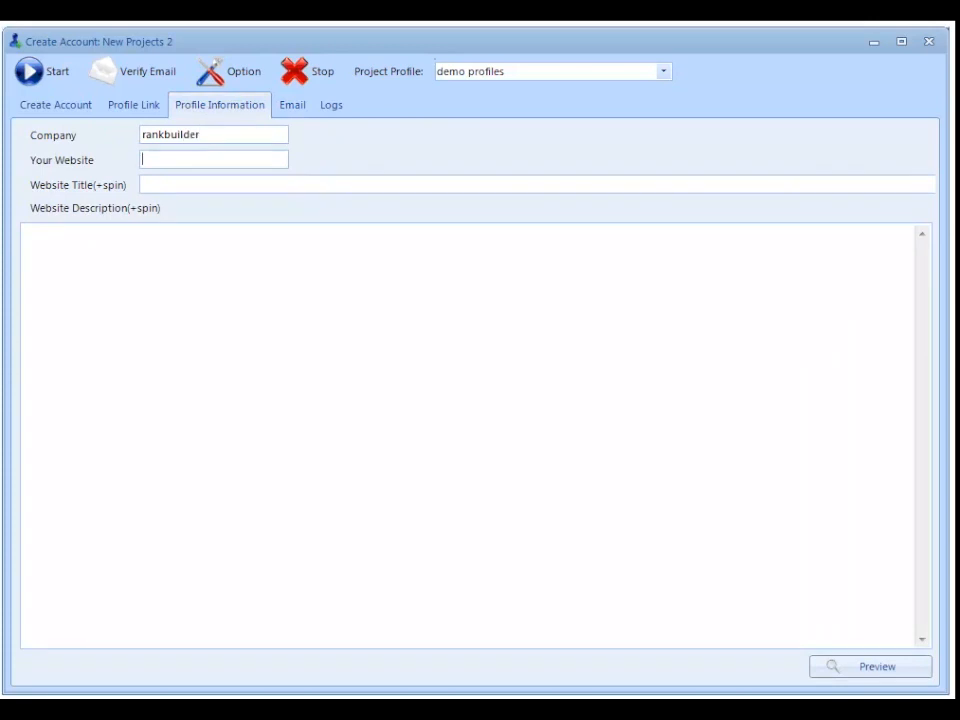
pyautogui.write('http')
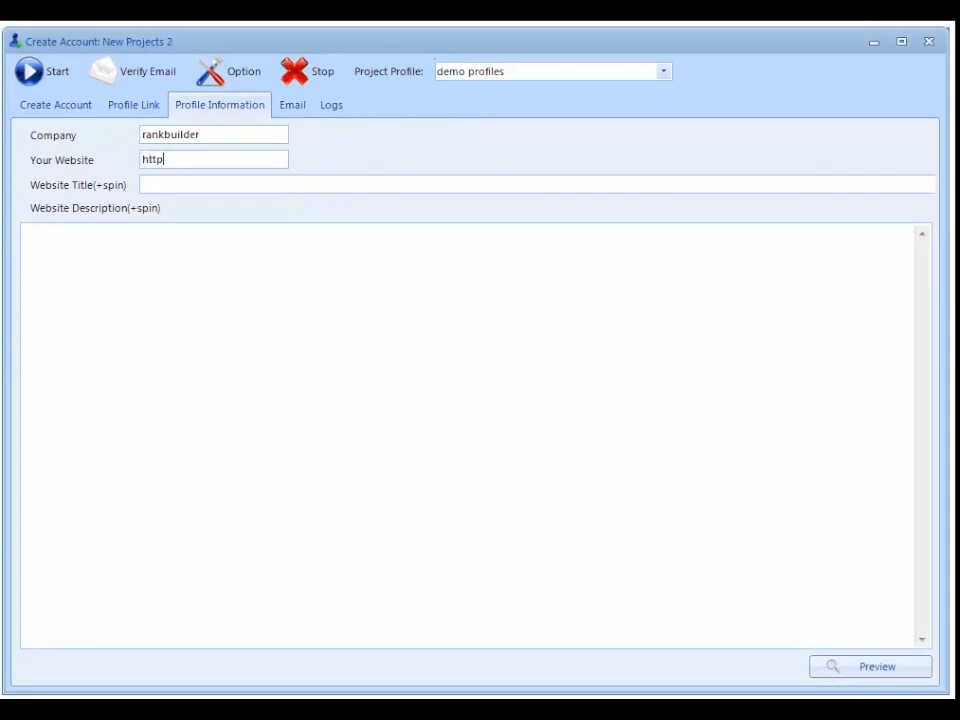
pyautogui.write('://wwww.')
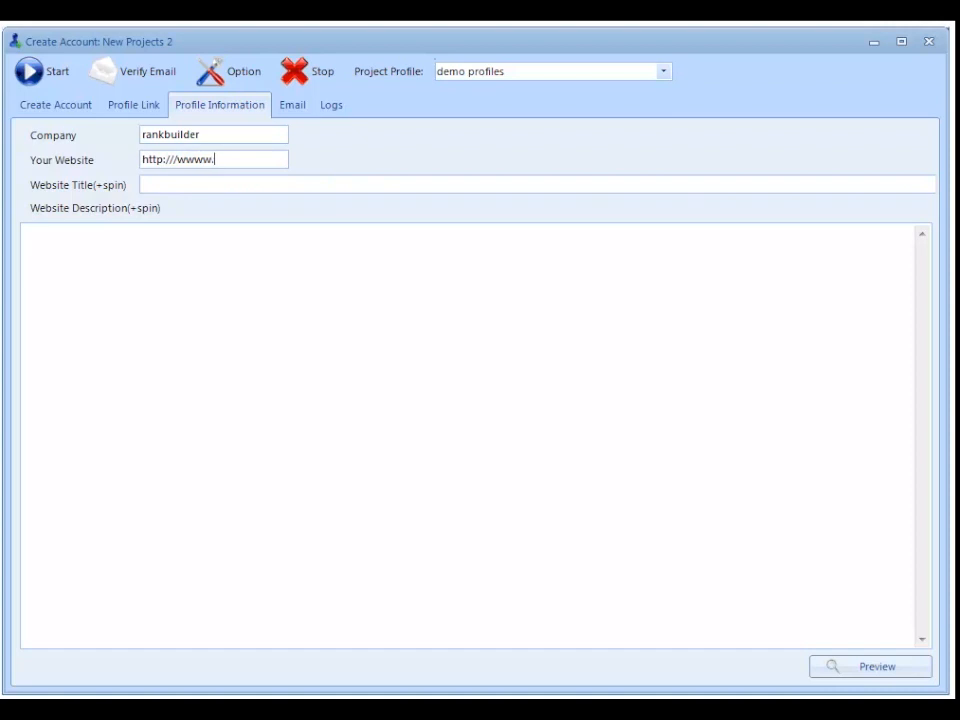
pyautogui.press('BackSpace')
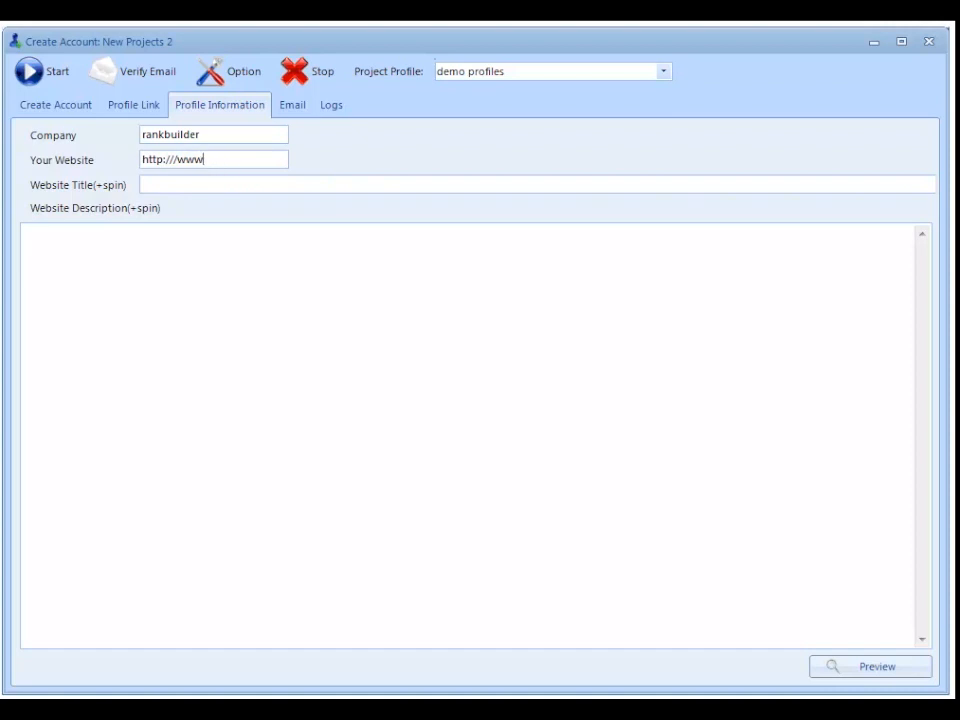
pyautogui.write('rankbuilder.com')
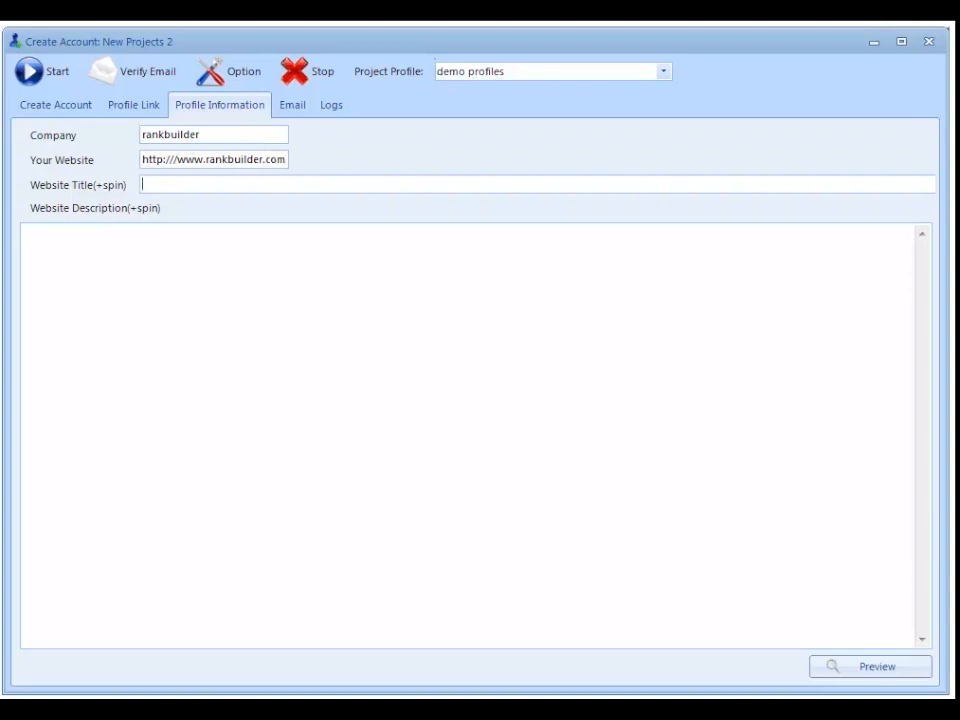
# Step: Add spun title 'the best seo {software|tool}' and paste the feature-list description
pyautogui.write('the best seo software')
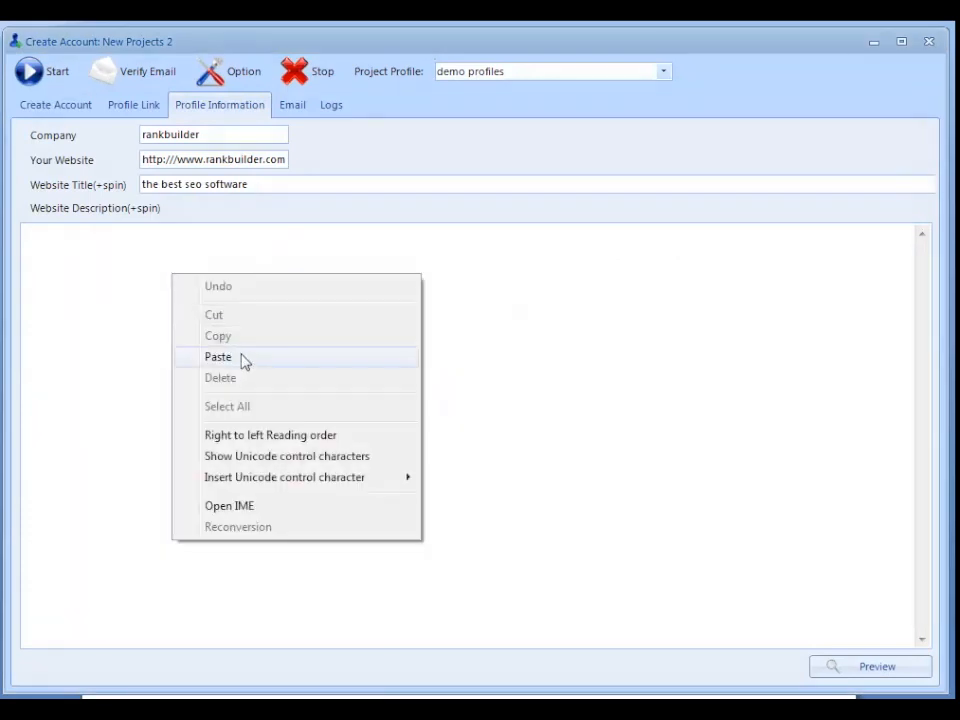
pyautogui.click(218, 356)
pyautogui.write('{')
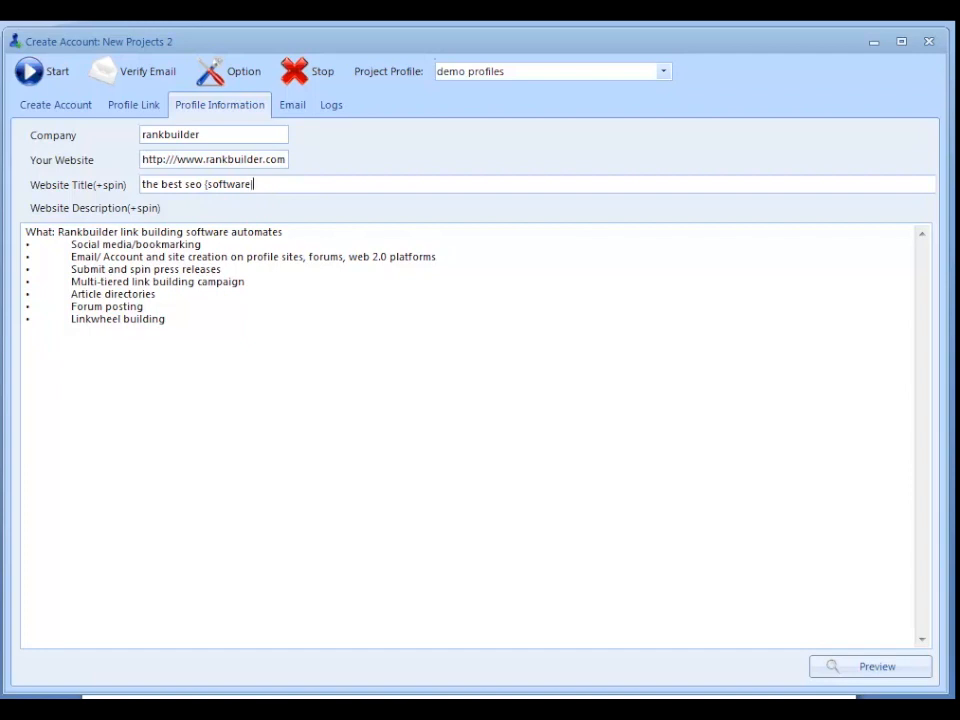
pyautogui.write('|tool}')
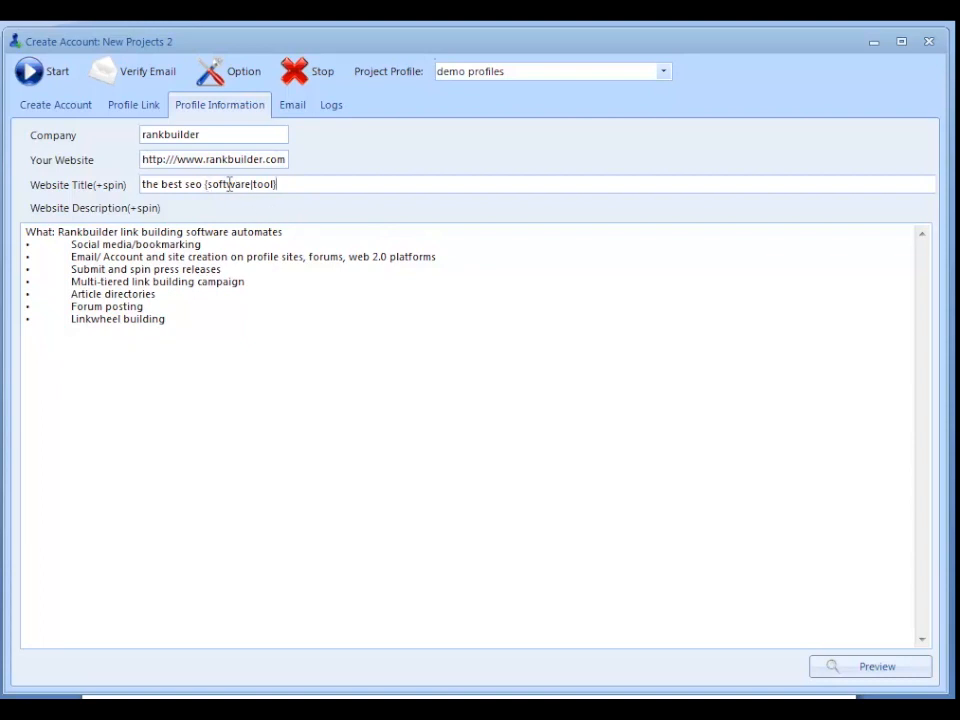
pyautogui.moveTo(270, 190)
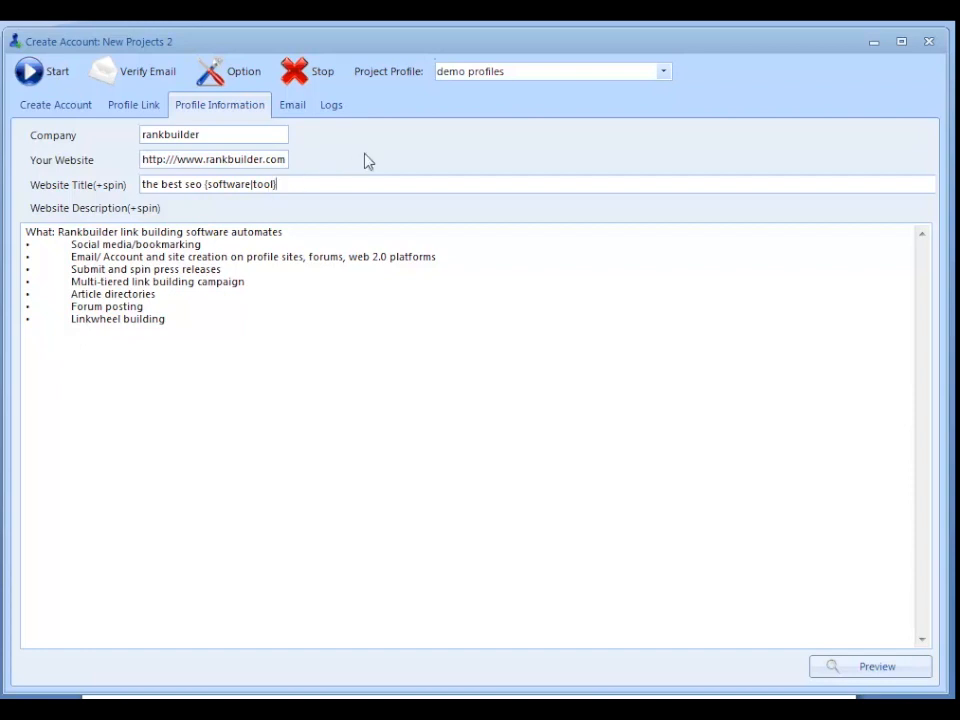
pyautogui.moveTo(364, 156)
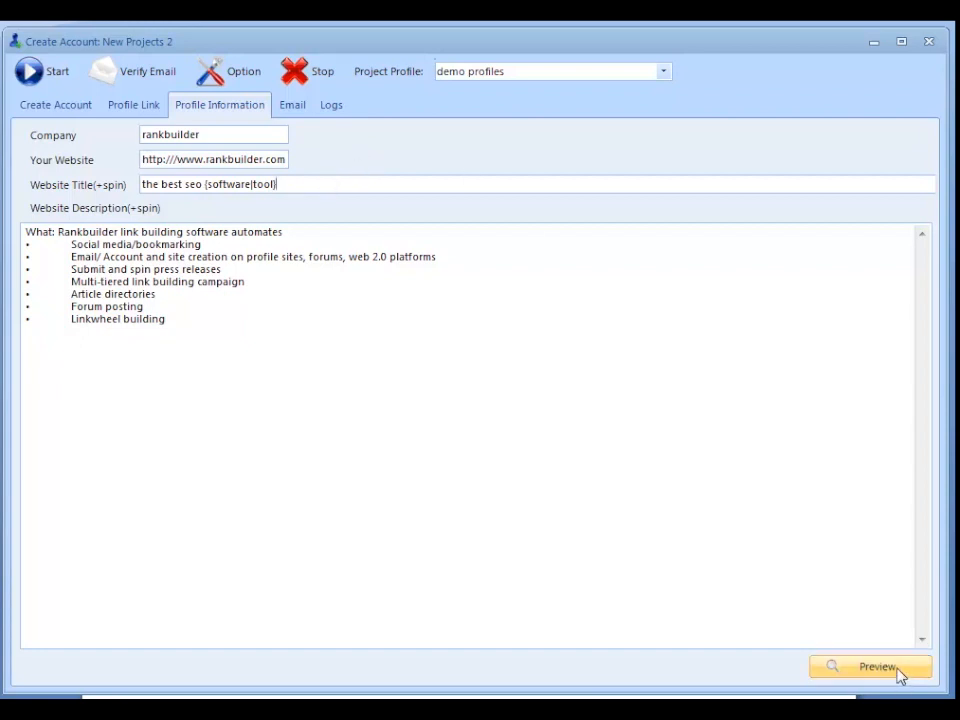
pyautogui.click(870, 666)
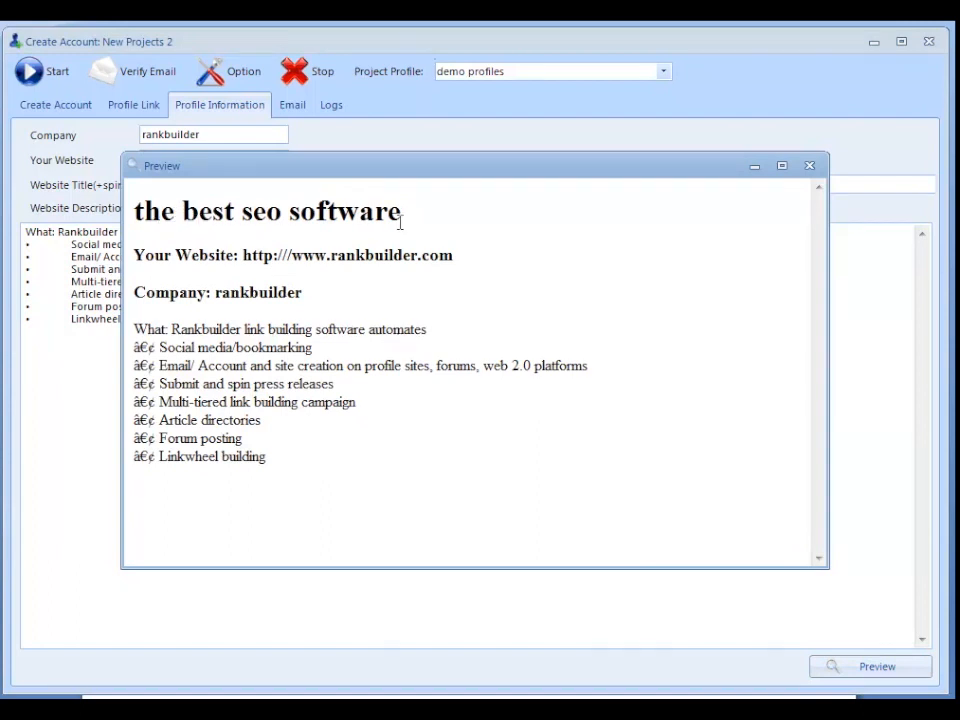
pyautogui.moveTo(800, 182)
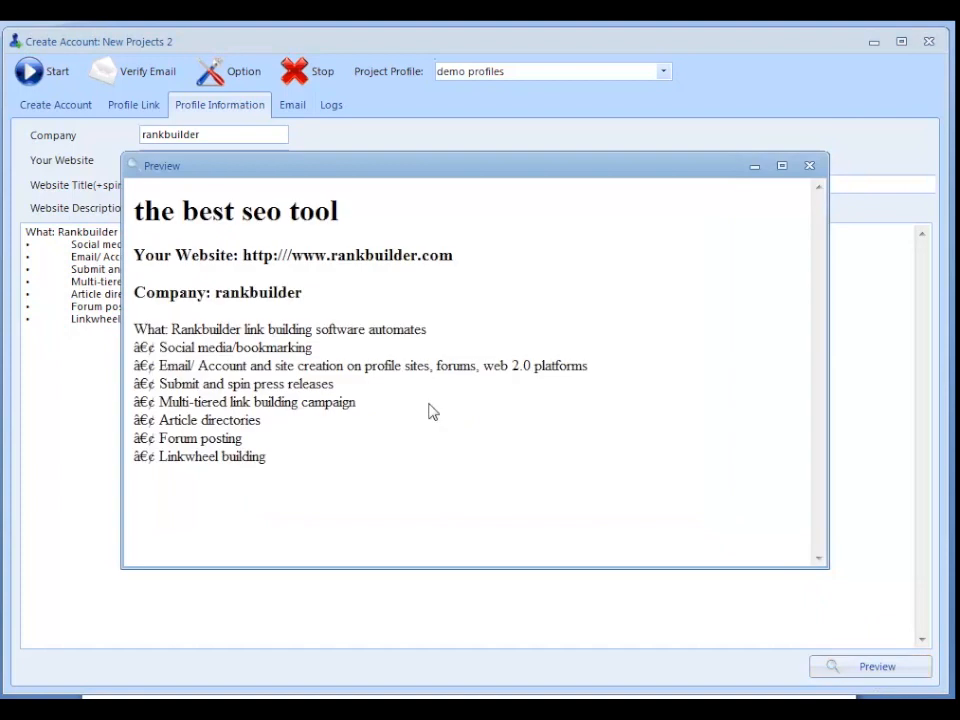
pyautogui.moveTo(764, 236)
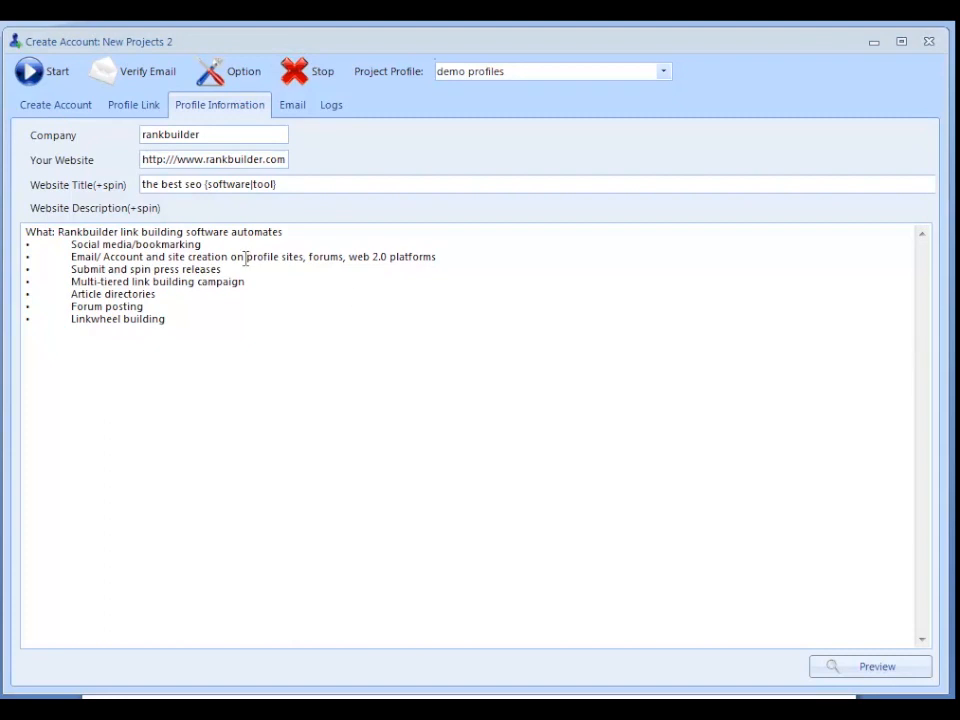
# Step: Tick all 44 Social Network sites and press Start to register accounts
pyautogui.click(56, 104)
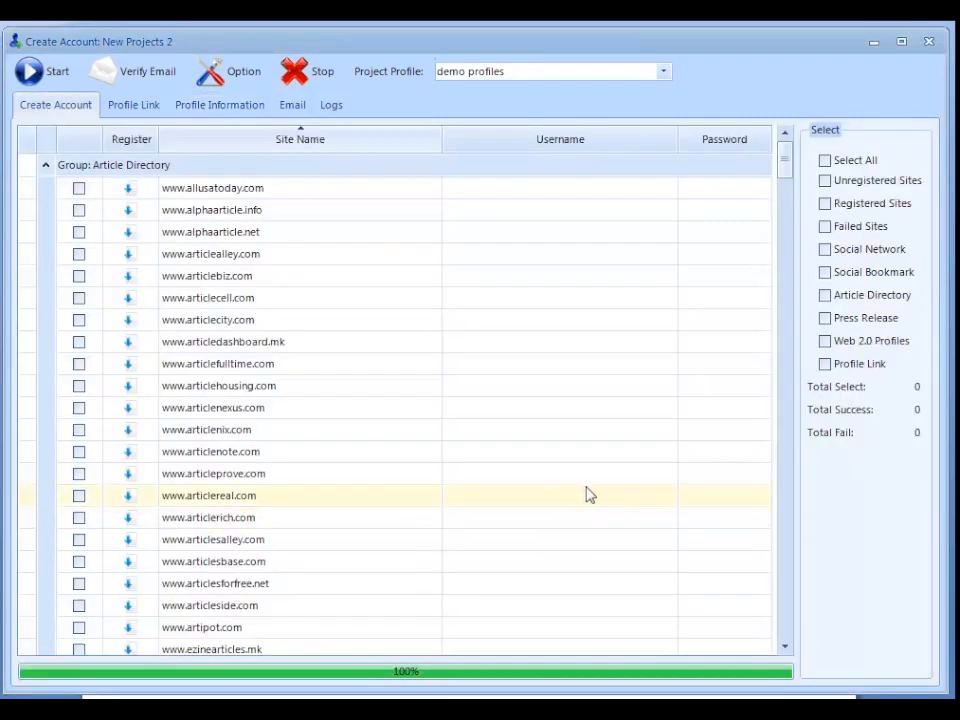
pyautogui.scroll(-3)
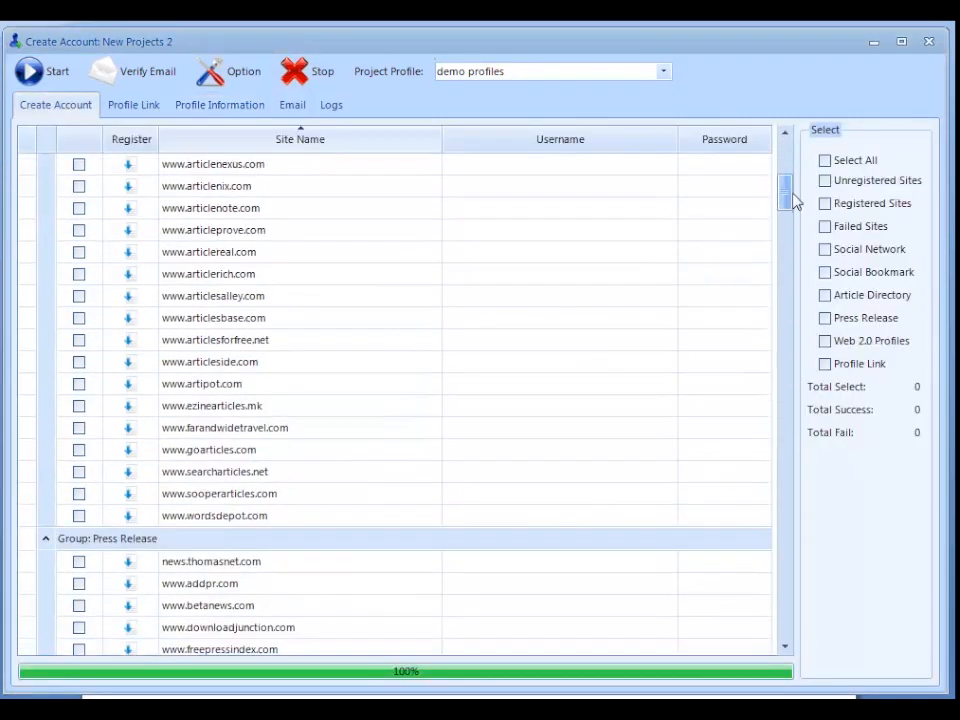
pyautogui.scroll(-3)
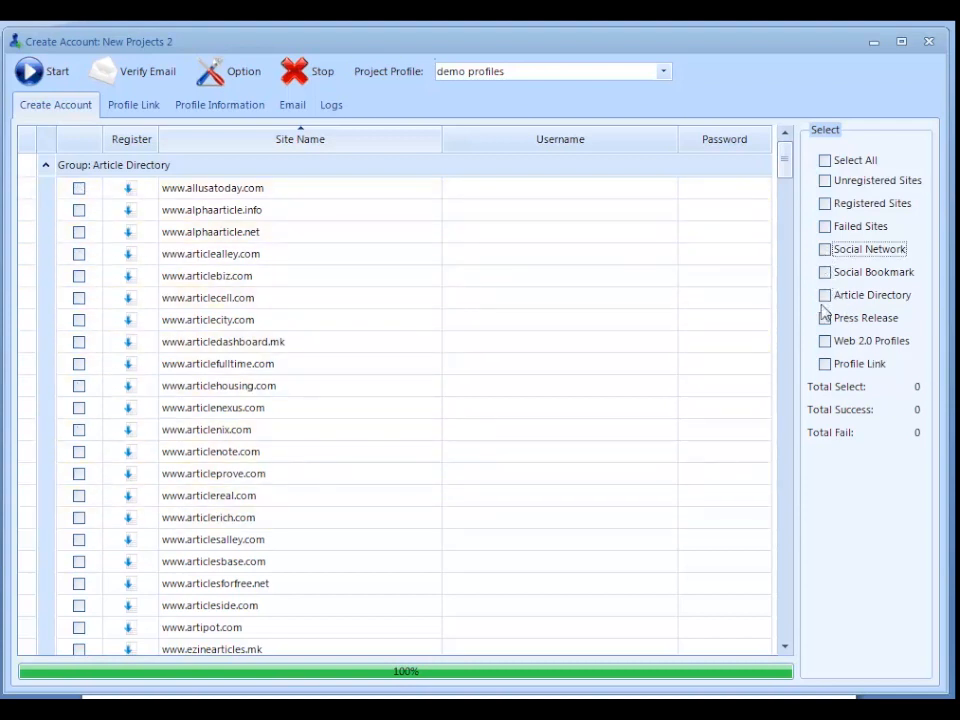
pyautogui.click(824, 248)
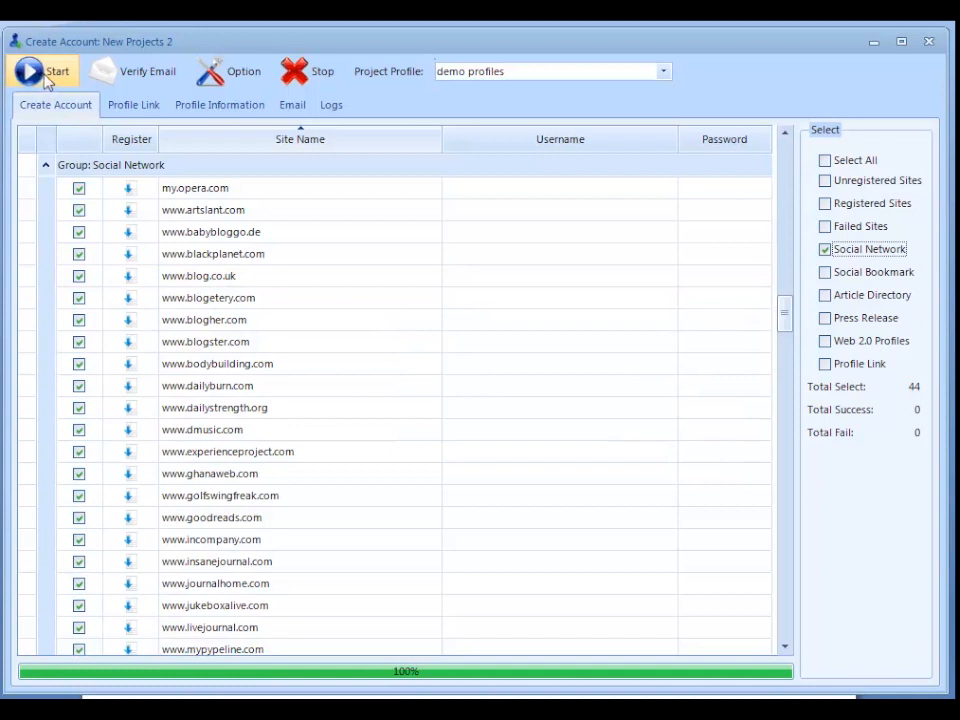
pyautogui.click(28, 72)
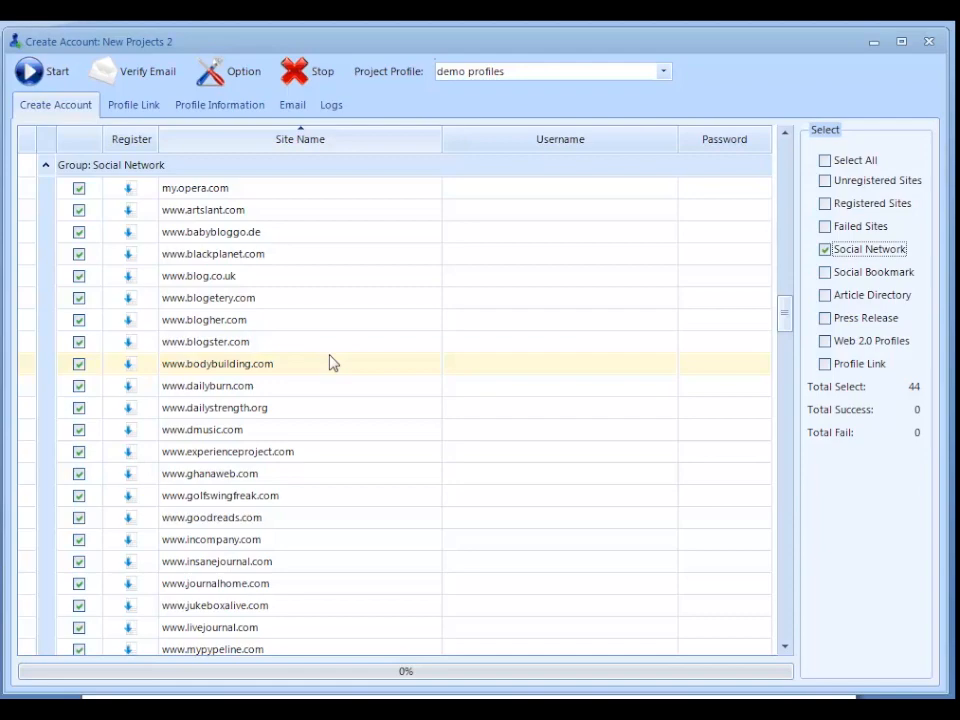
pyautogui.click(28, 72)
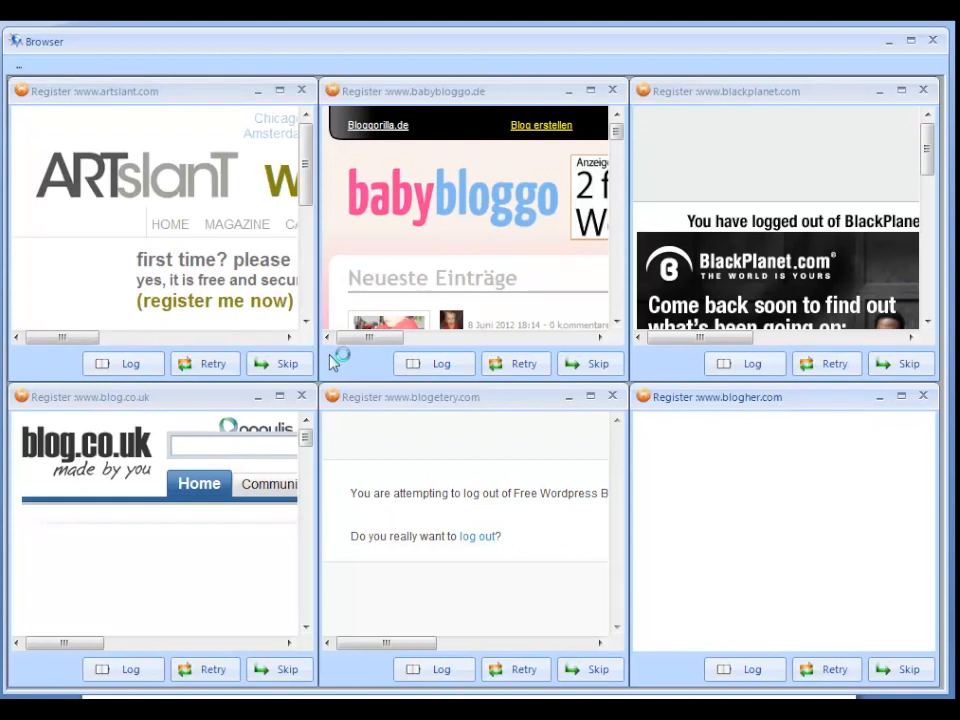
pyautogui.moveTo(338, 358)
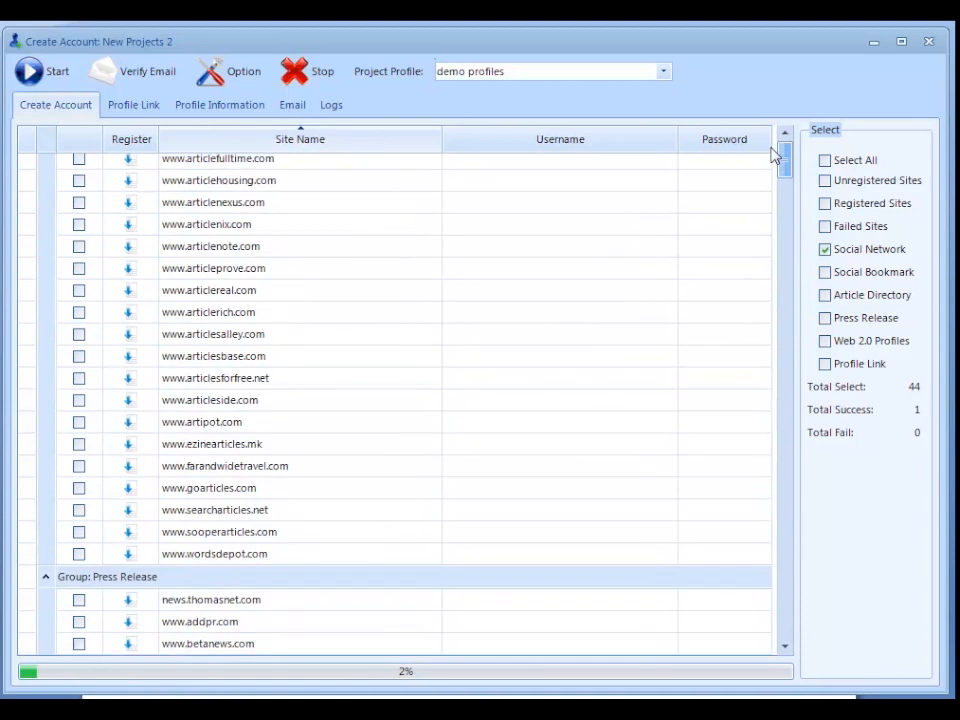
# Step: Watch registration progress as the first social-network account is created
pyautogui.scroll(-3)
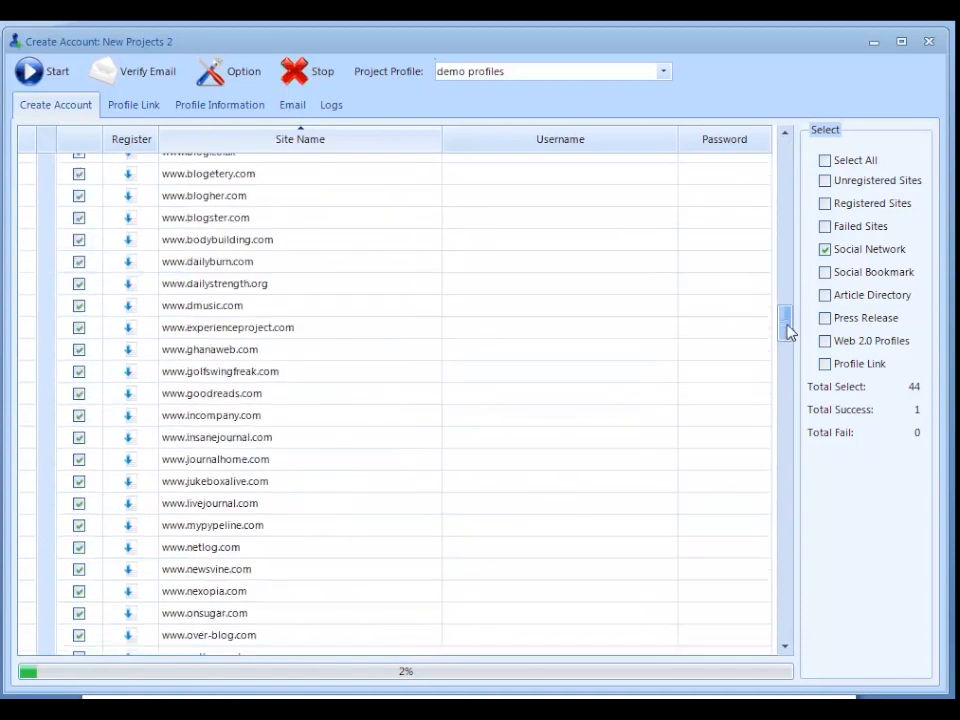
pyautogui.click(784, 140)
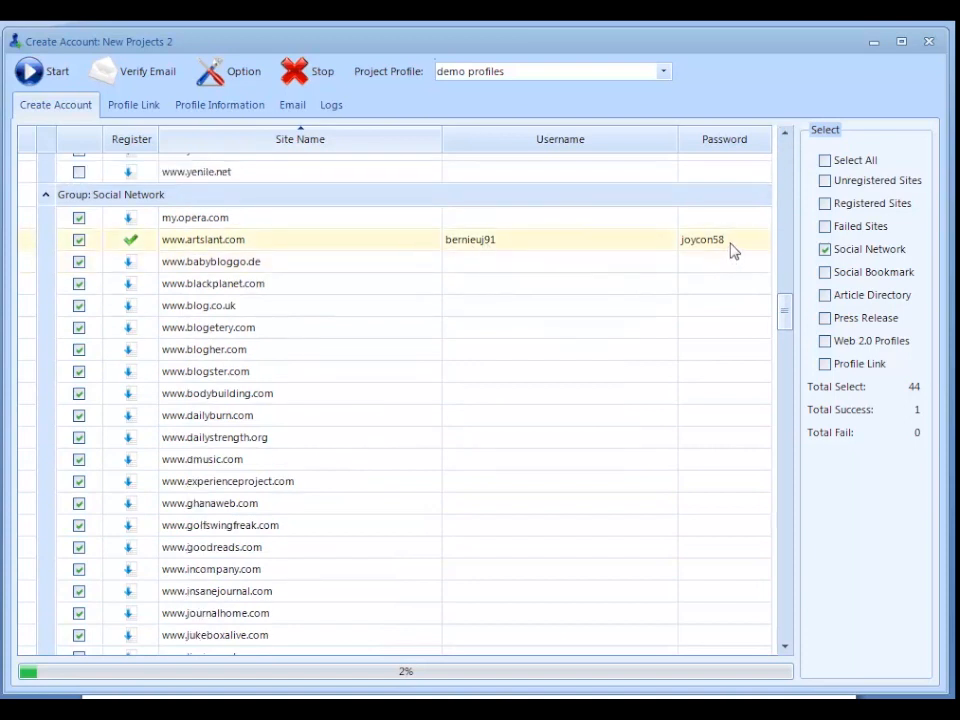
pyautogui.moveTo(644, 252)
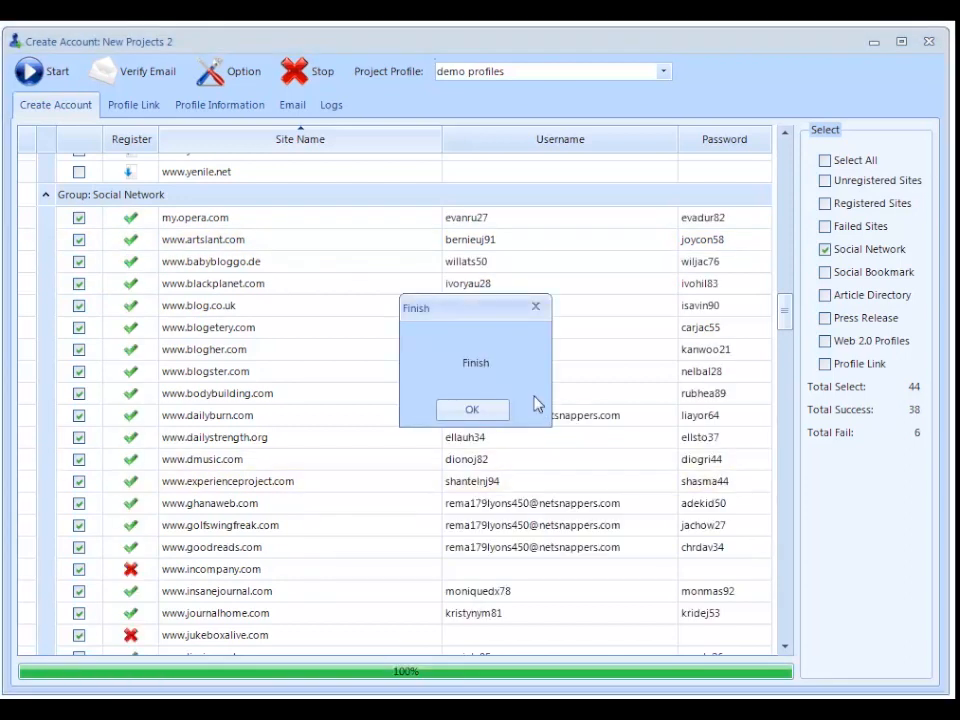
# Step: Dismiss the Finish dialog showing Total Success 38 and Total Fail 6
pyautogui.click(472, 408)
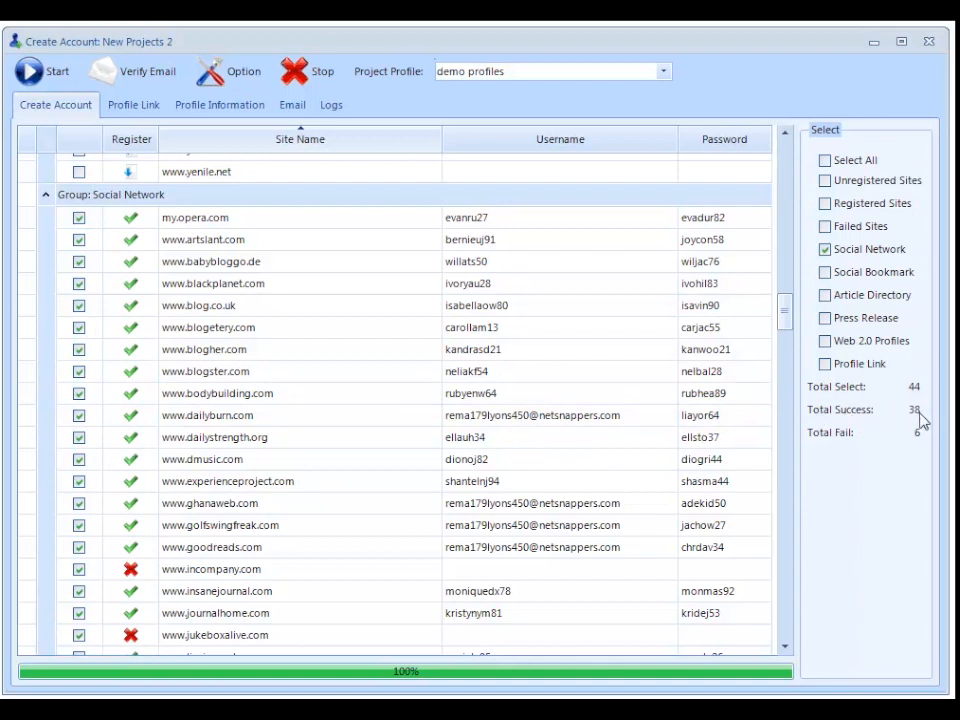
pyautogui.moveTo(916, 446)
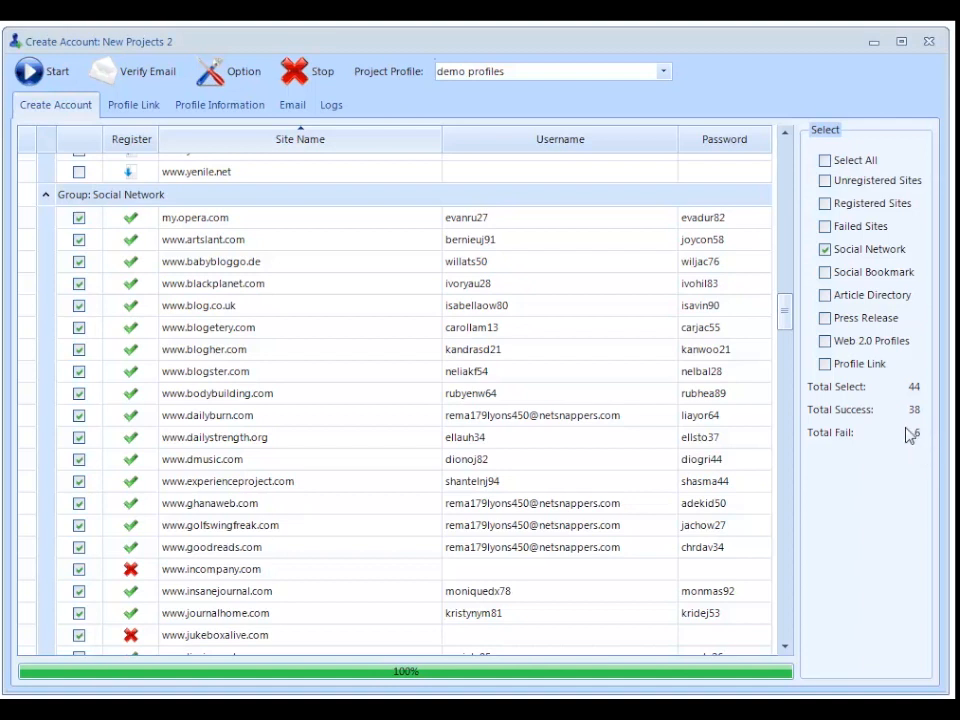
pyautogui.moveTo(910, 436)
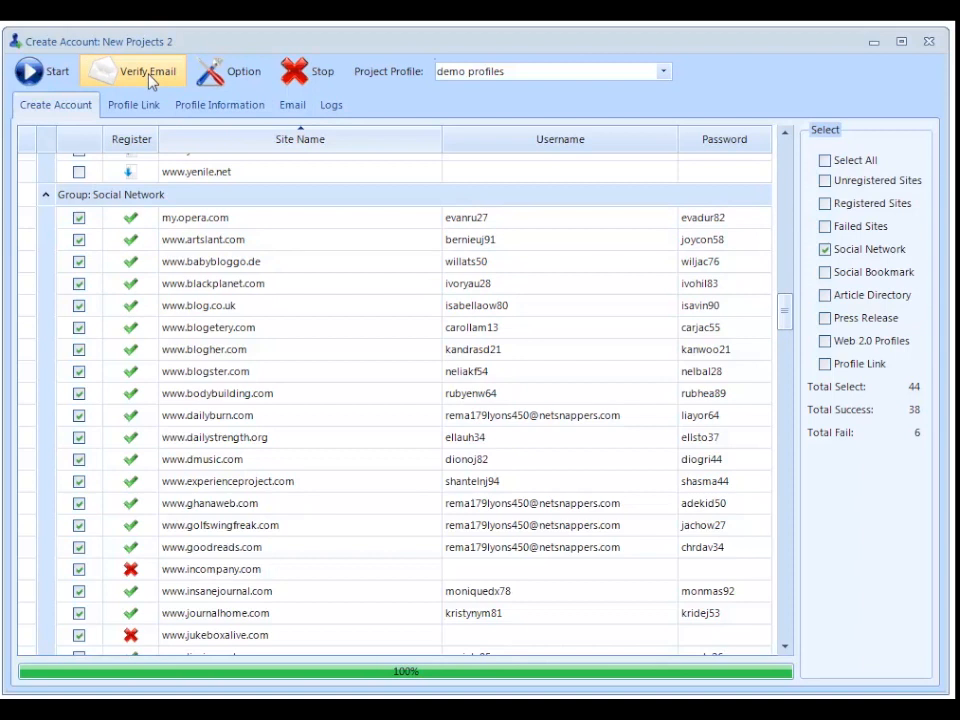
# Step: Run Verify Email for the 38 newly created accounts
pyautogui.click(132, 72)
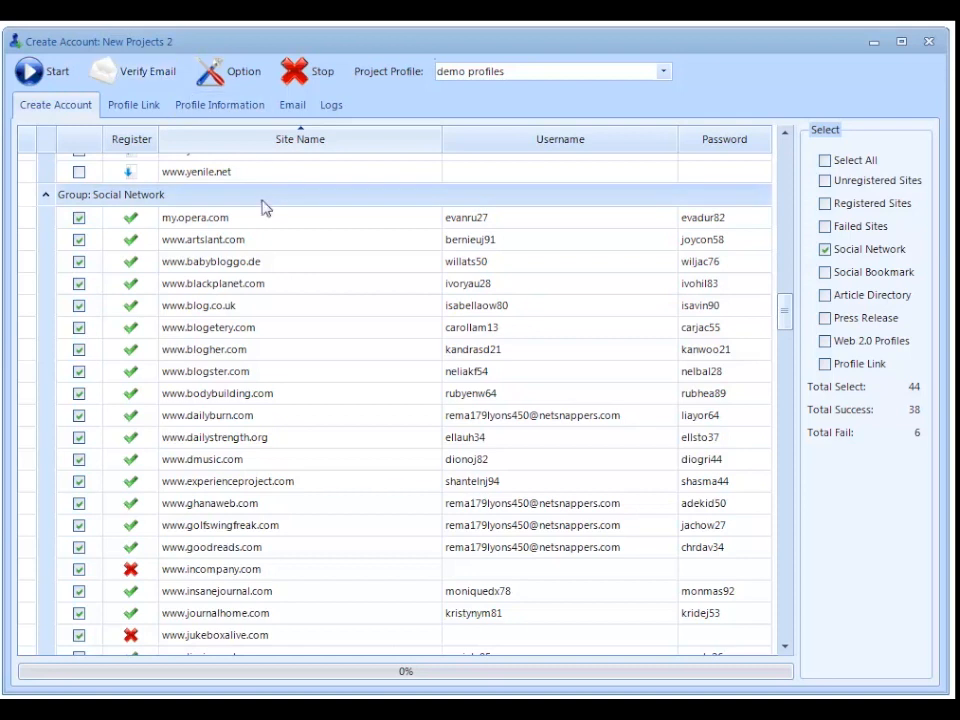
pyautogui.moveTo(268, 206)
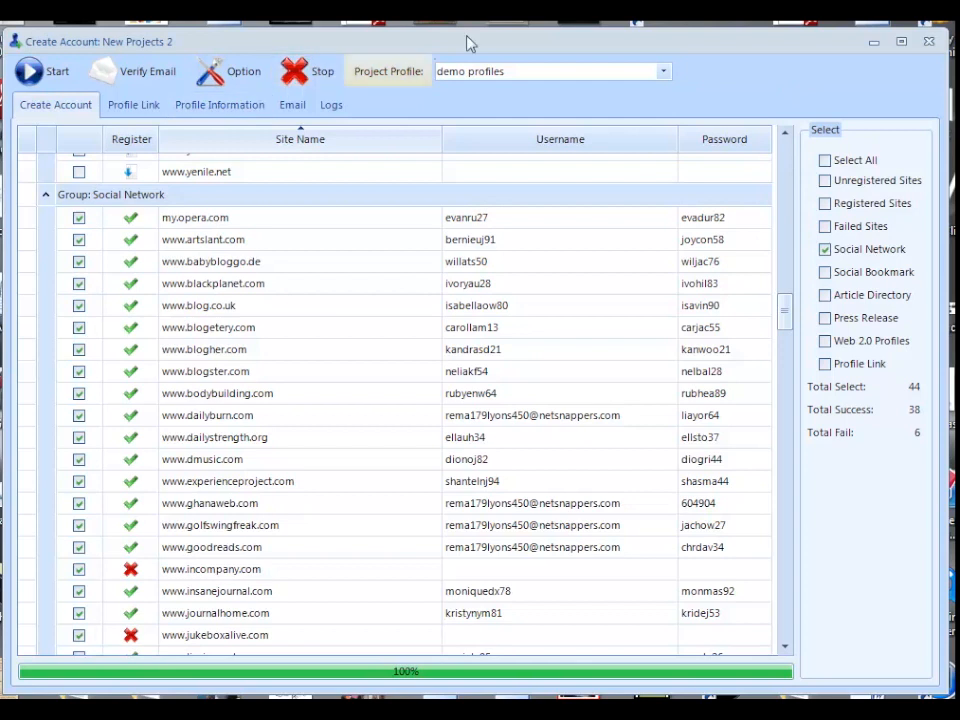
pyautogui.moveTo(790, 94)
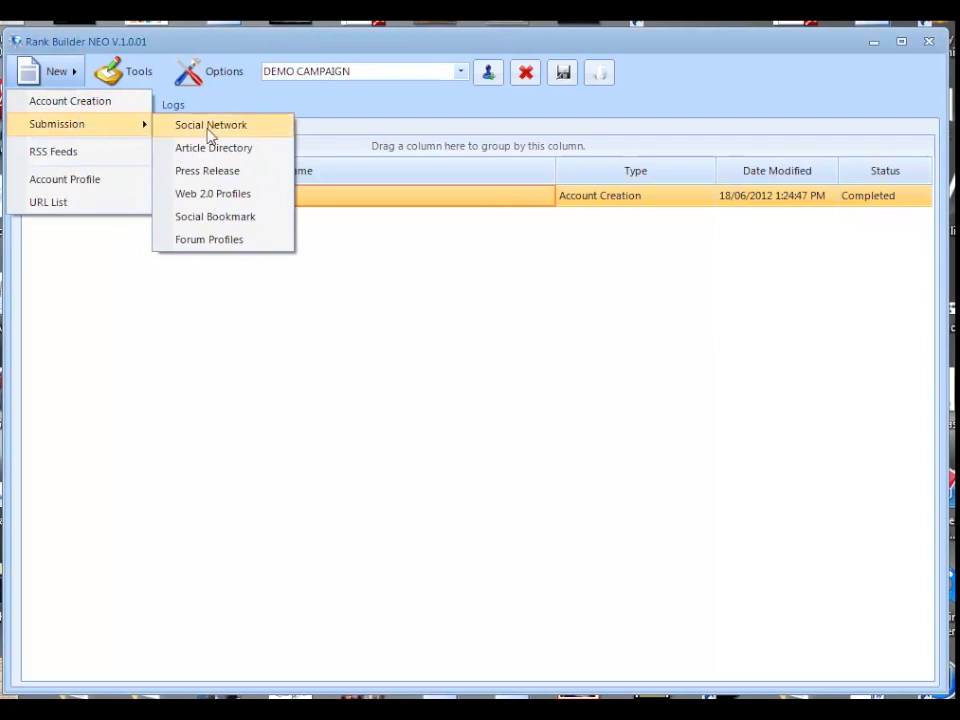
# Step: Create social network submission project New Projects 3 and show its Submit Information form
pyautogui.click(212, 124)
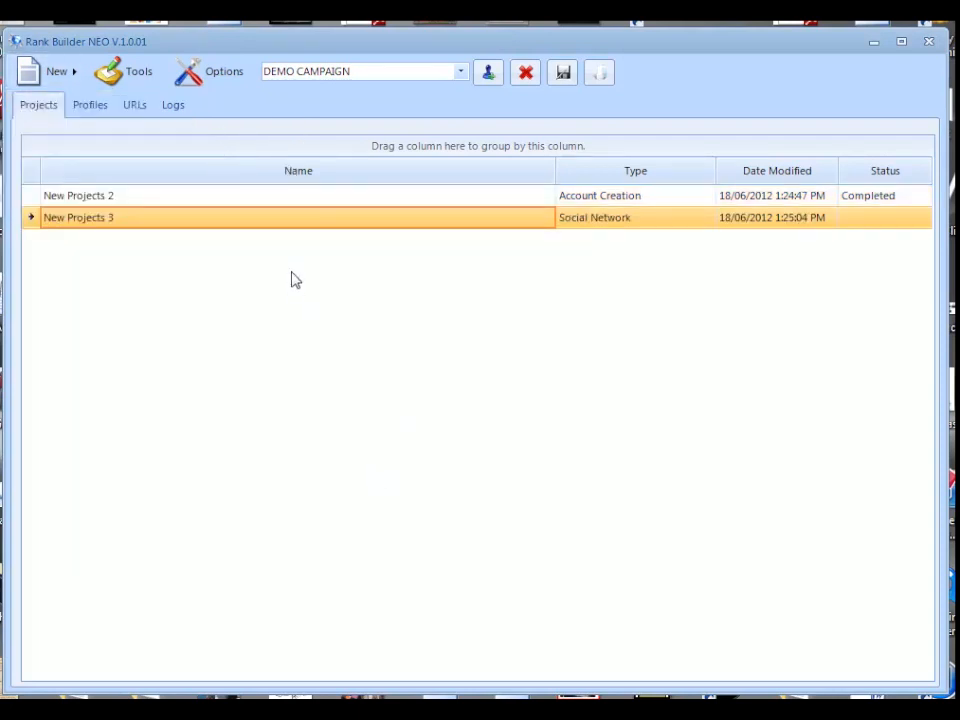
pyautogui.doubleClick(78, 216)
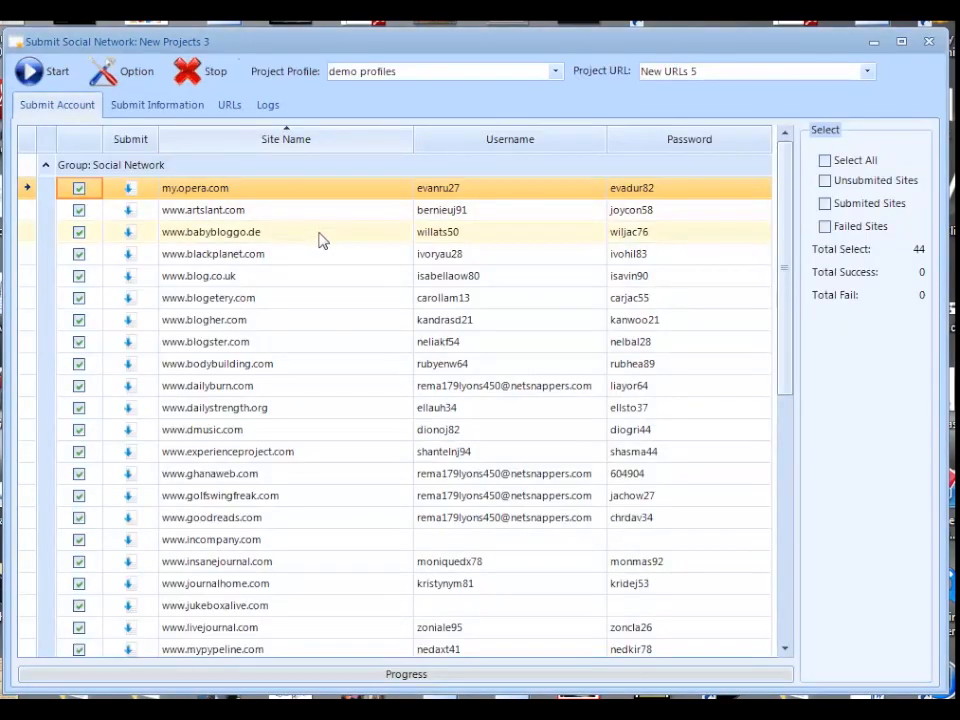
pyautogui.scroll(-3)
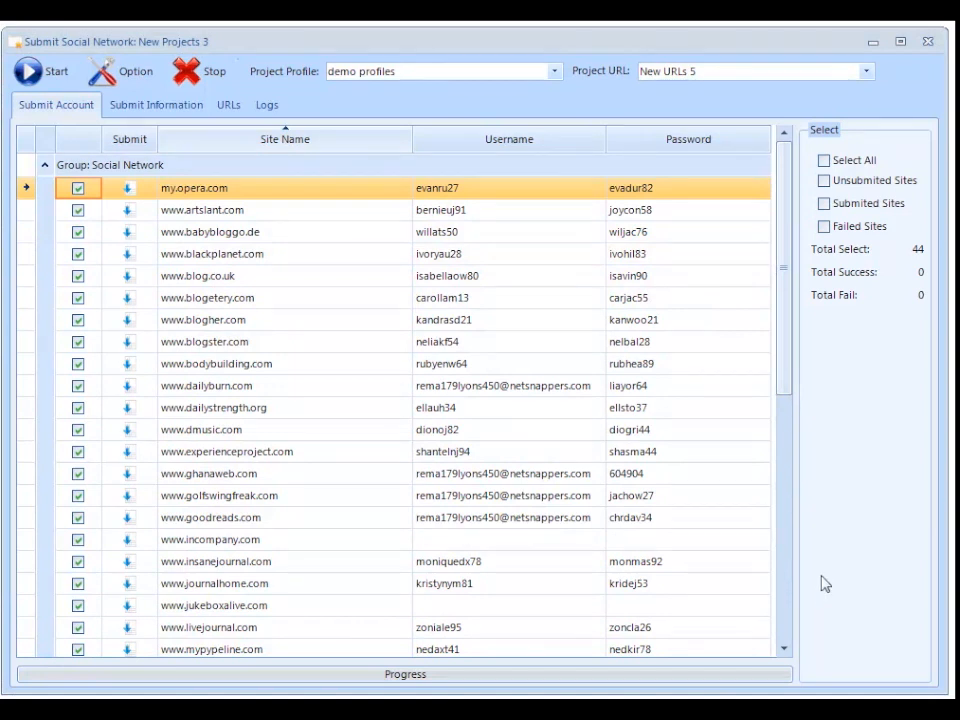
pyautogui.moveTo(884, 596)
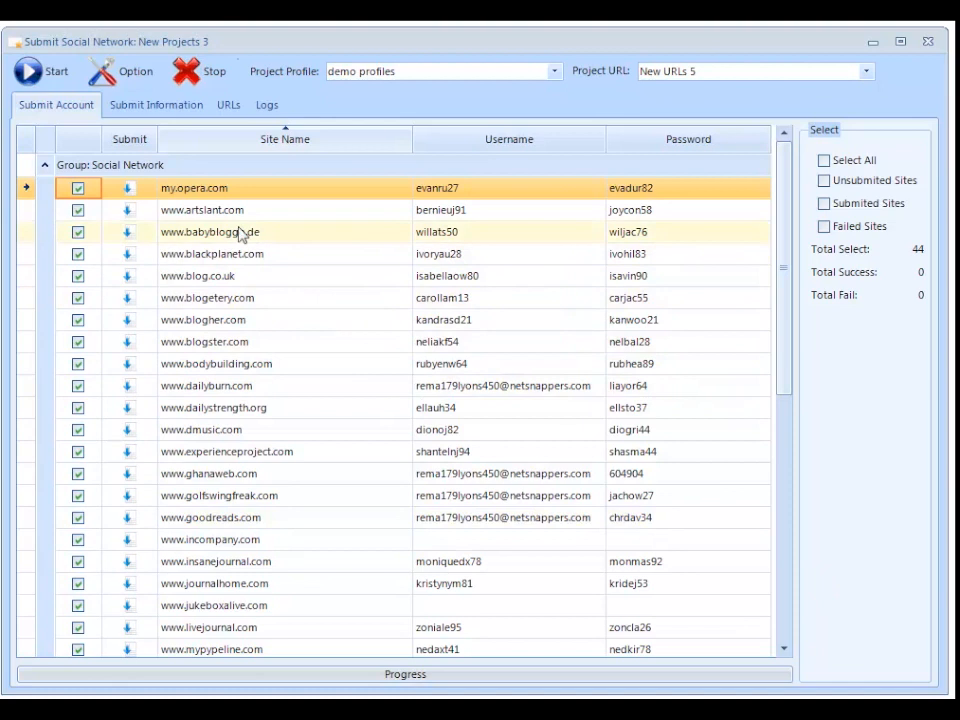
pyautogui.click(156, 104)
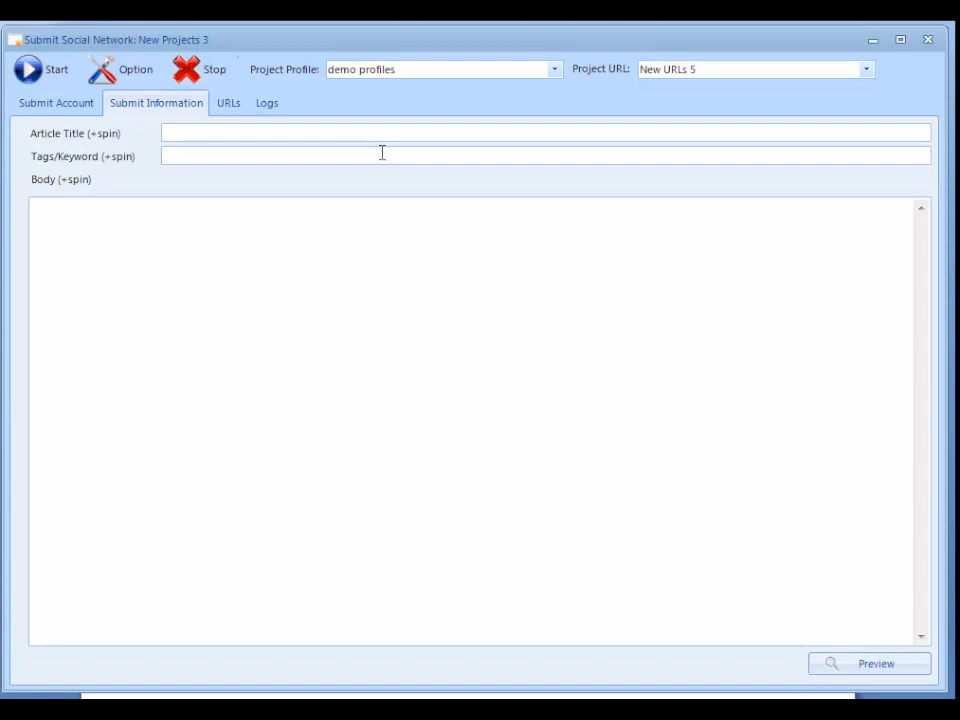
# Step: Enter article title 'rankbuilder is the top seo software' and tags seo, linkbuilding, ranking
pyautogui.write('rankbuilder is t')
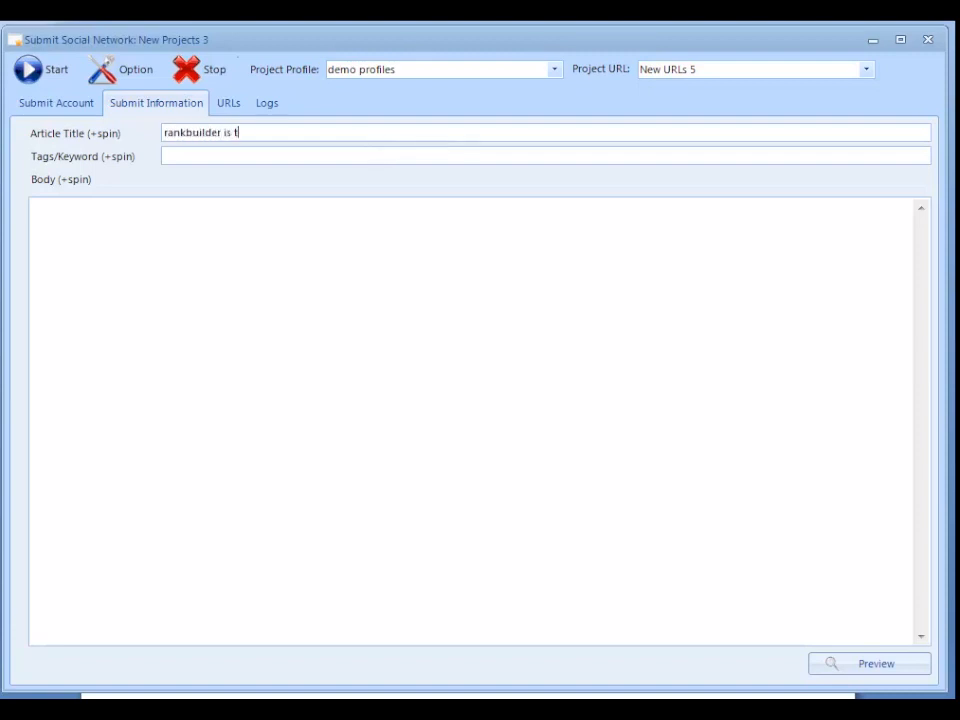
pyautogui.write('he top seo sof')
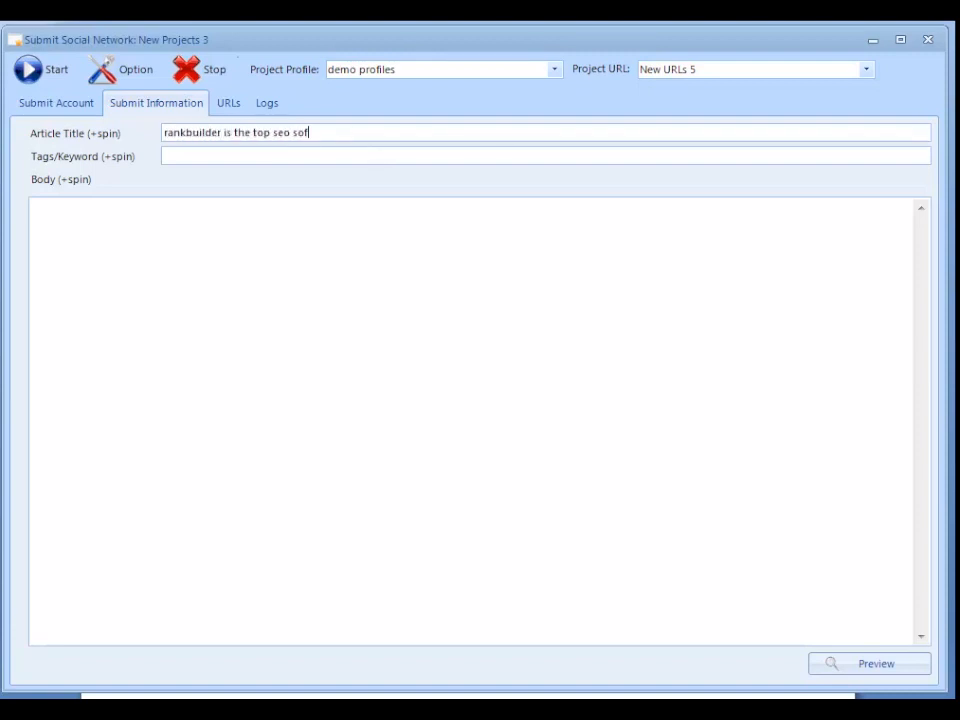
pyautogui.write('se')
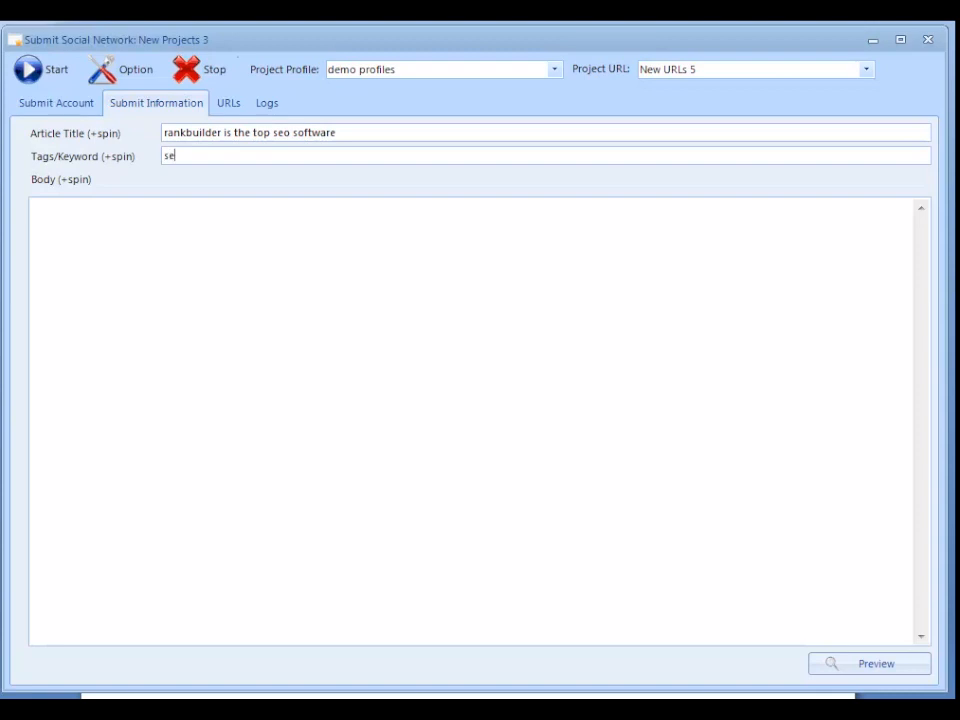
pyautogui.write('o')
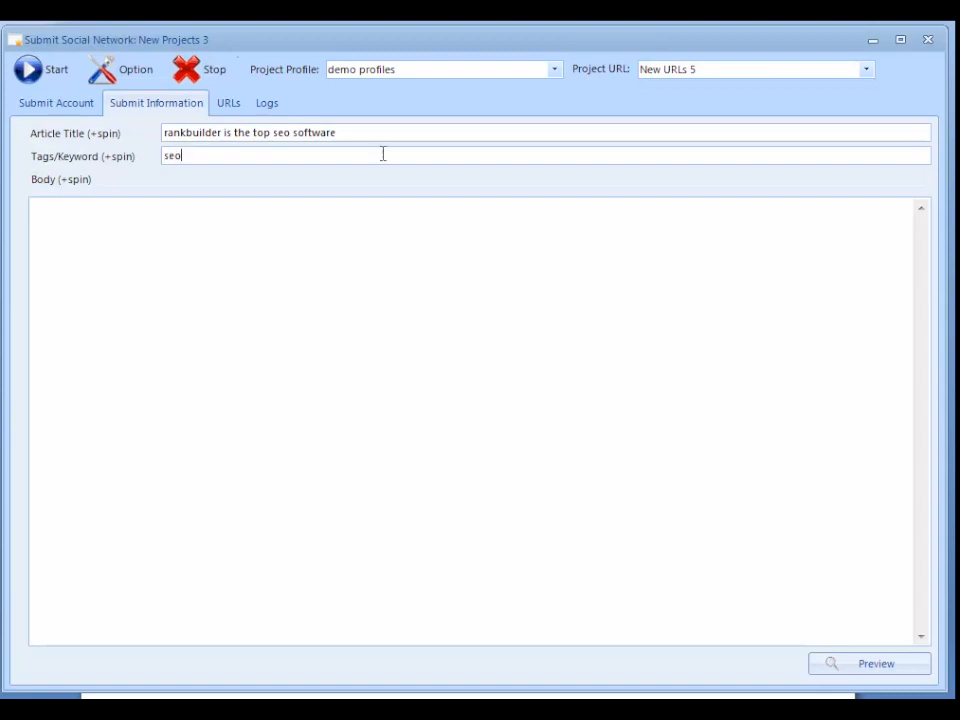
pyautogui.write(', linkbui')
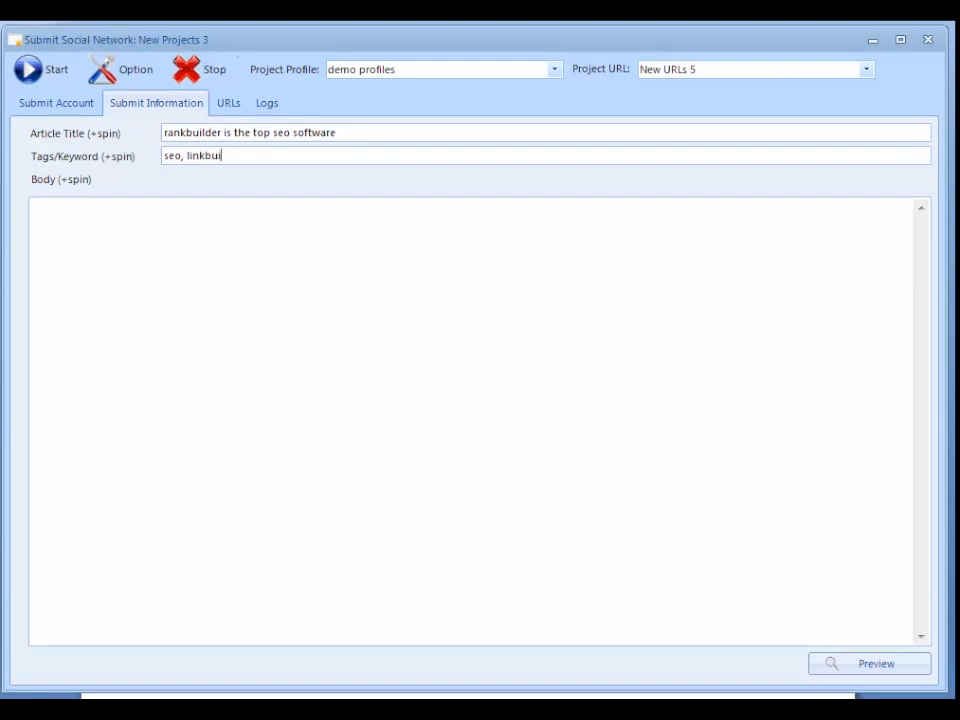
pyautogui.write('lding, rankings')
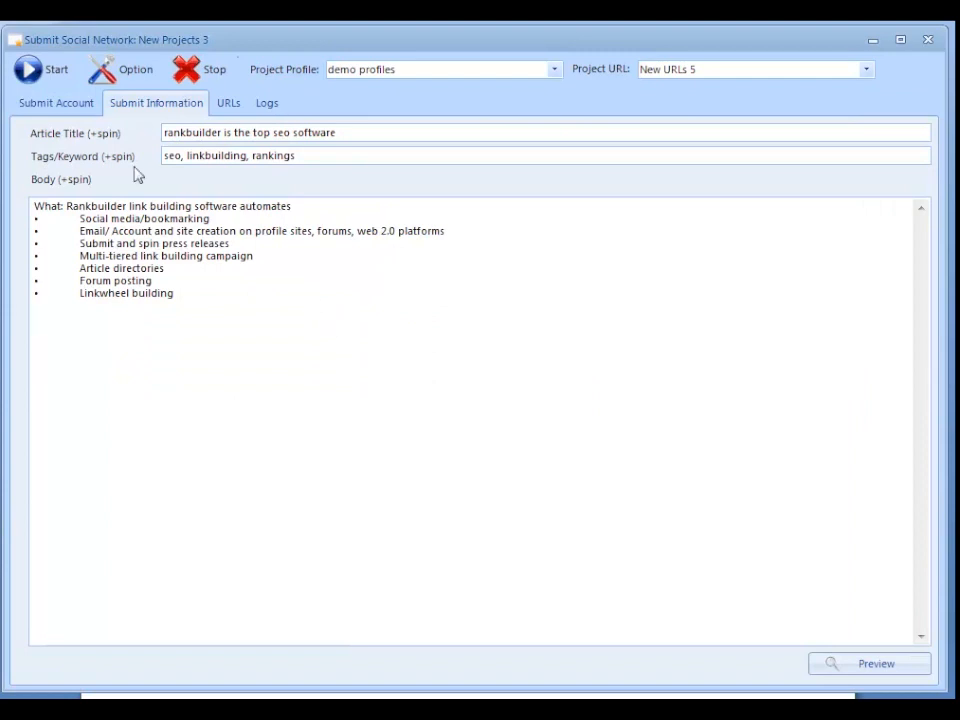
pyautogui.click(868, 664)
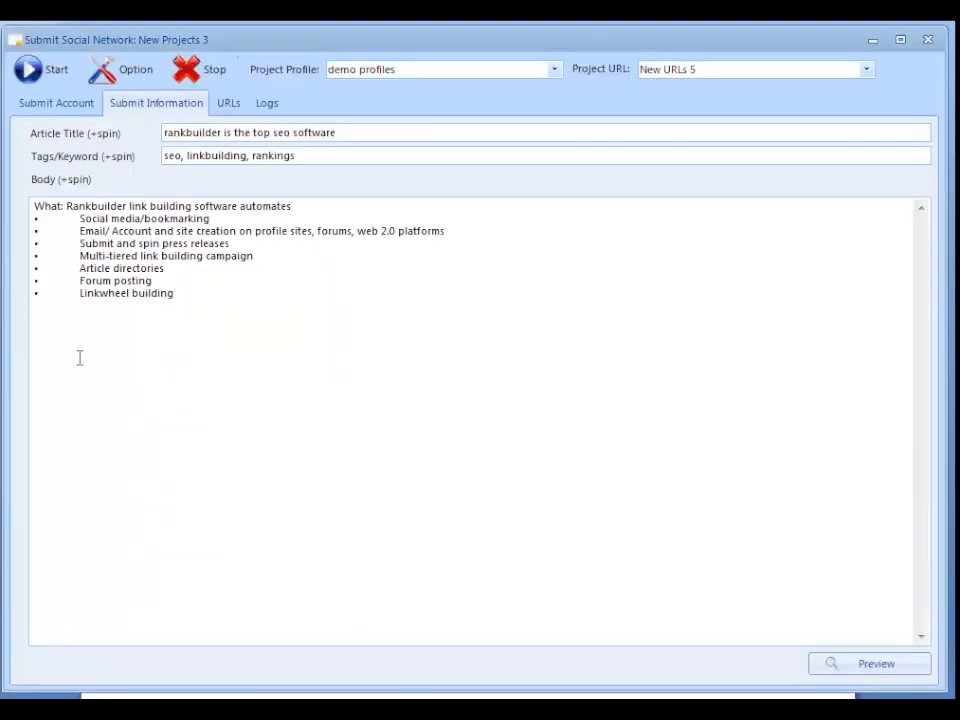
pyautogui.write('Rankbuilder is awesome <a href="http://www.rankbuilder.com">SEO software</a>  that gets you ranked fast.')
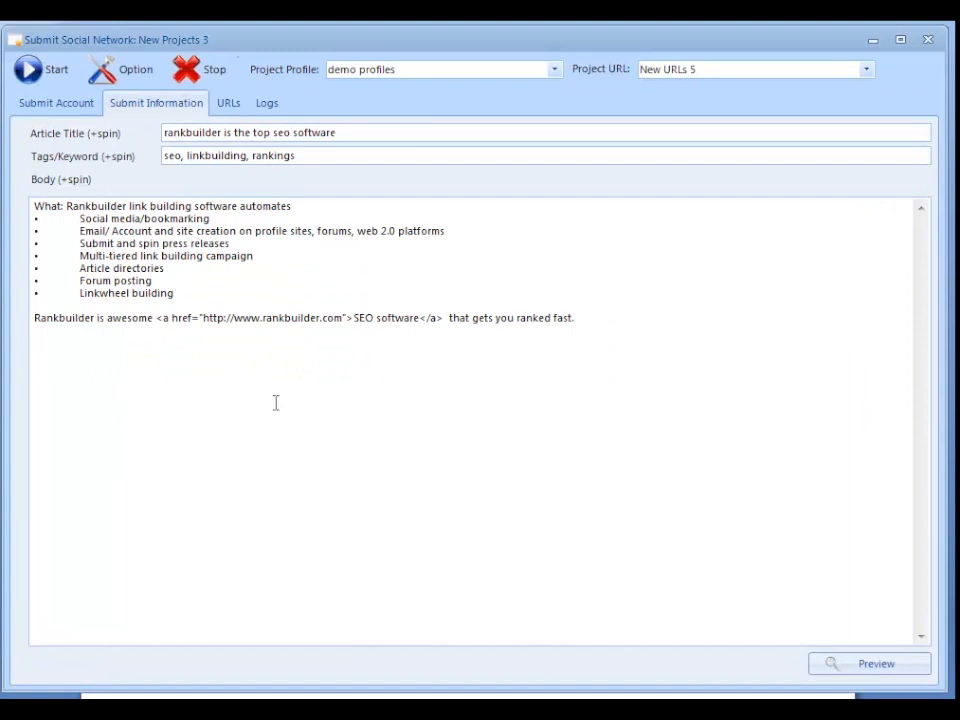
pyautogui.moveTo(352, 486)
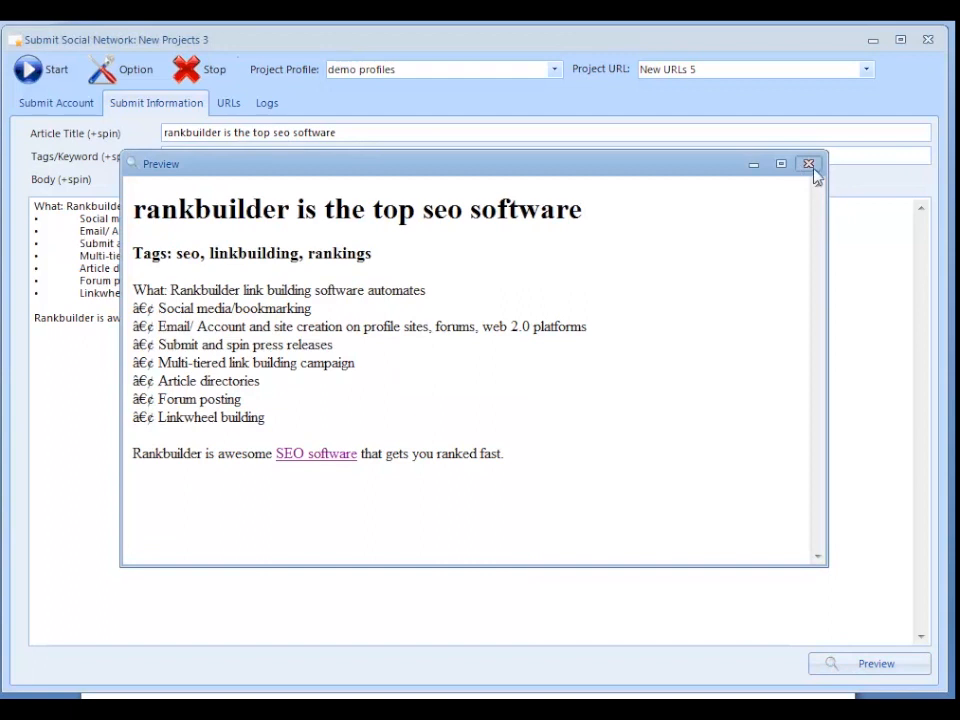
pyautogui.click(808, 164)
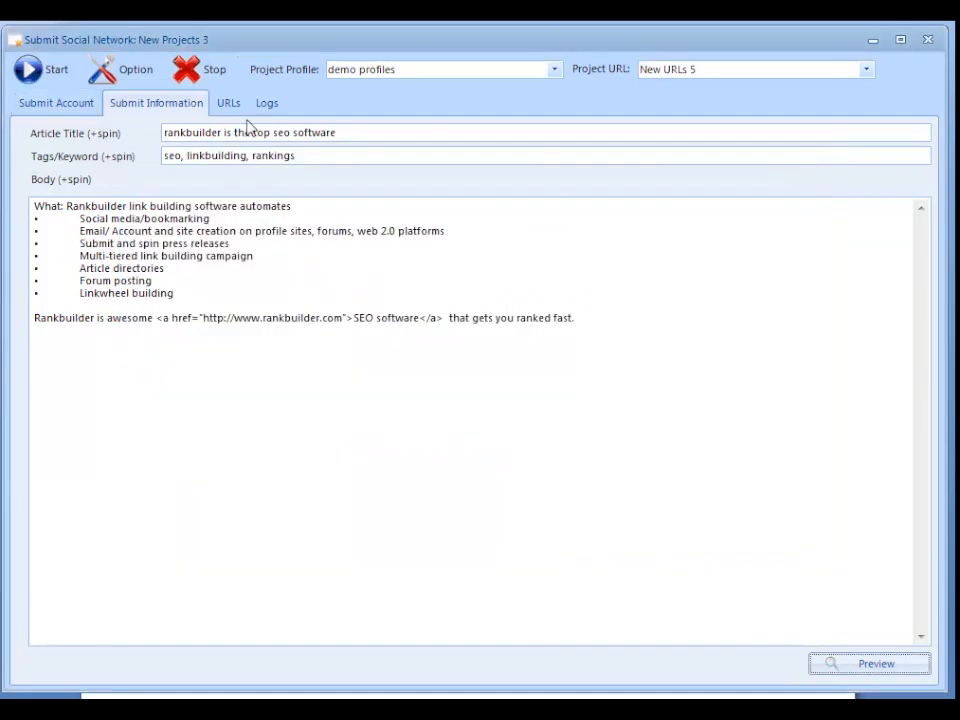
# Step: Review the log, start submitting the article to the 38 sites and dismiss the Finish notice
pyautogui.click(266, 102)
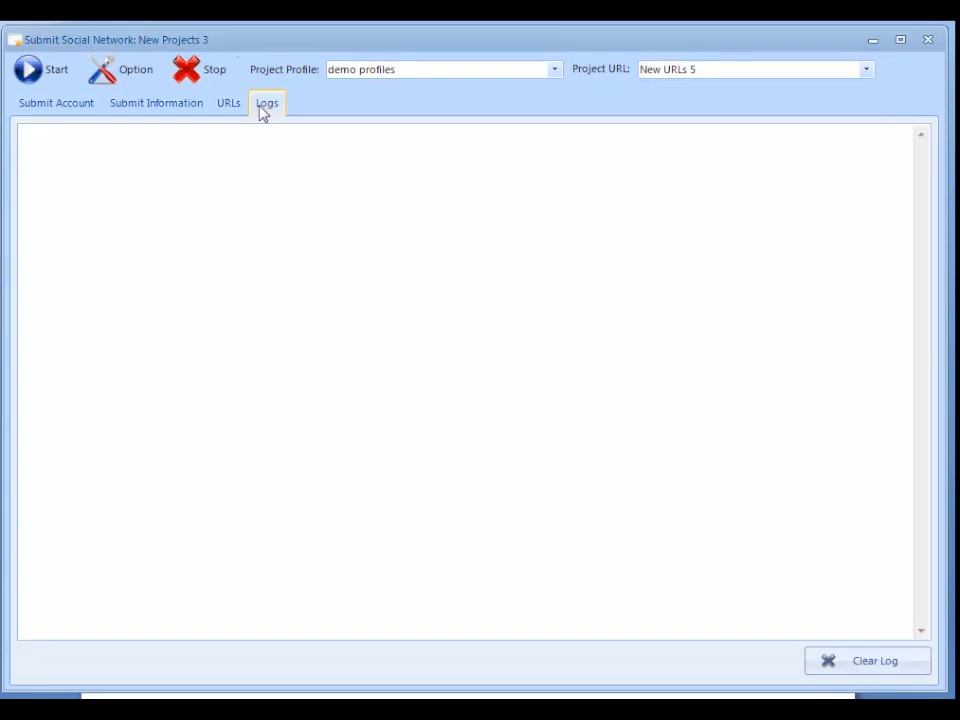
pyautogui.click(56, 102)
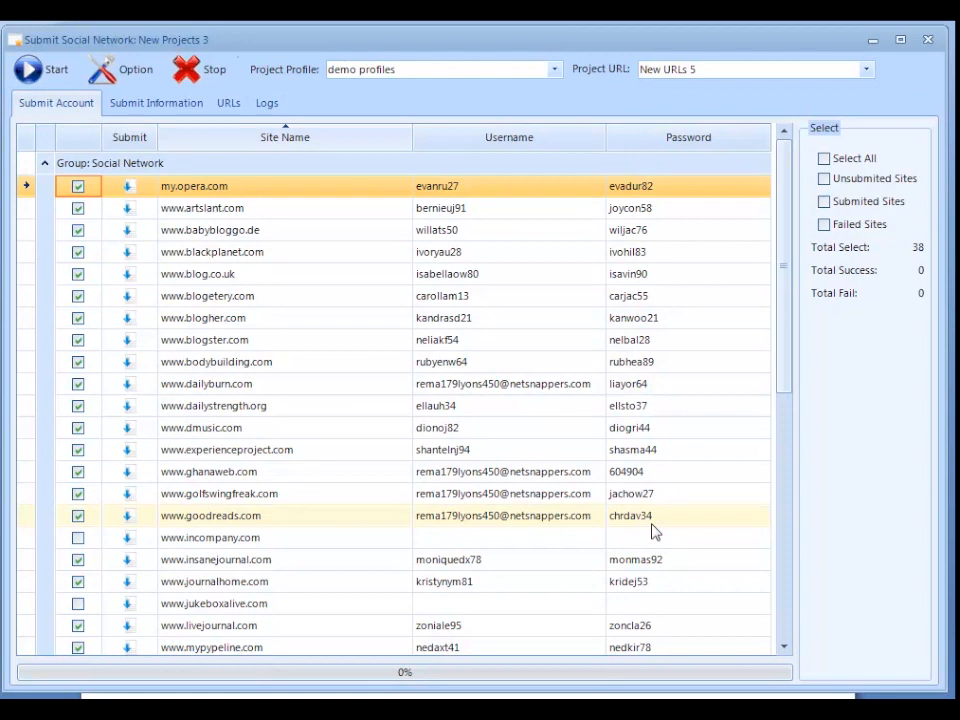
pyautogui.click(28, 68)
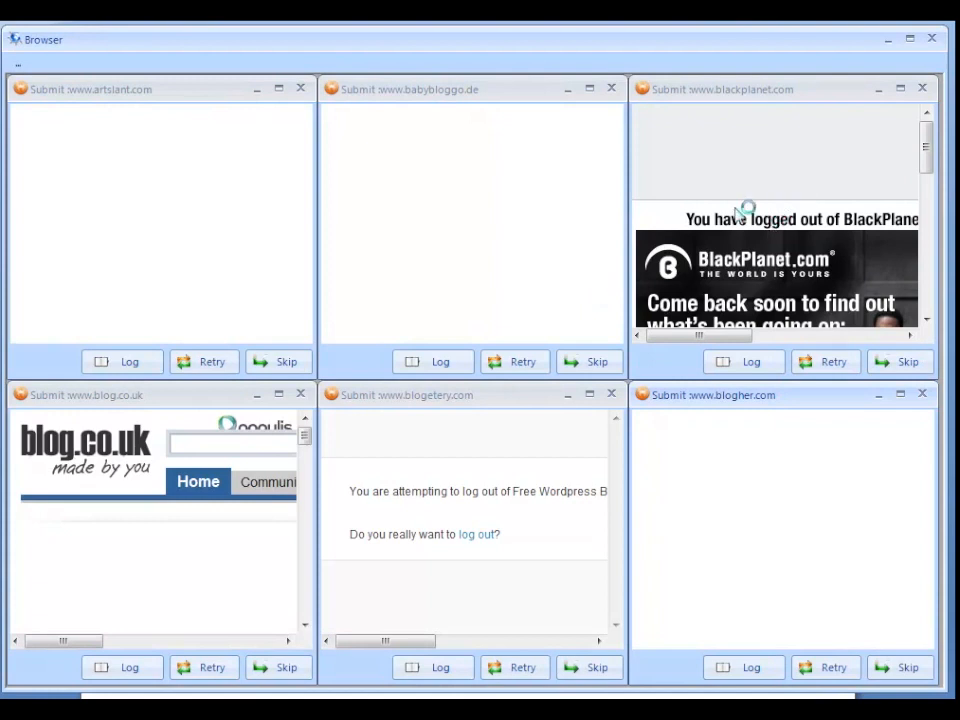
pyautogui.moveTo(740, 216)
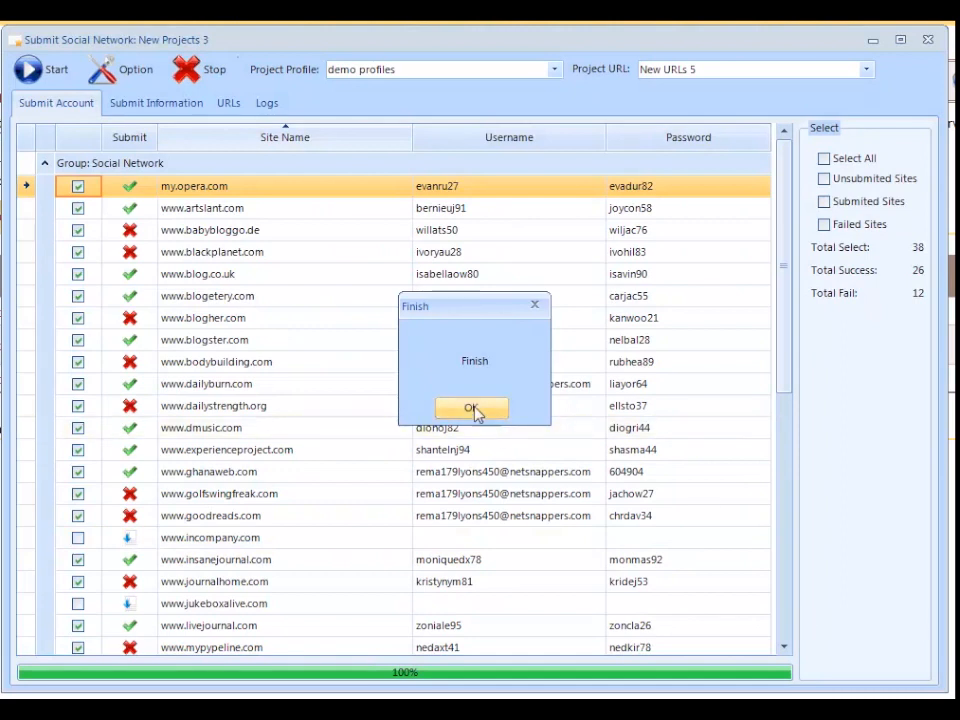
pyautogui.click(472, 408)
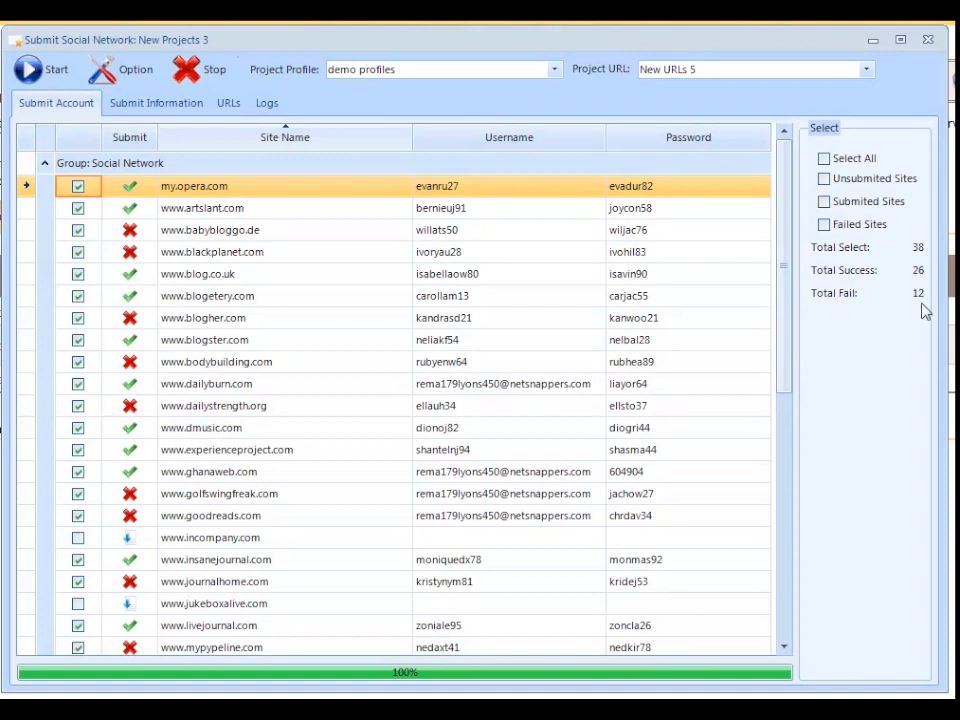
pyautogui.moveTo(928, 304)
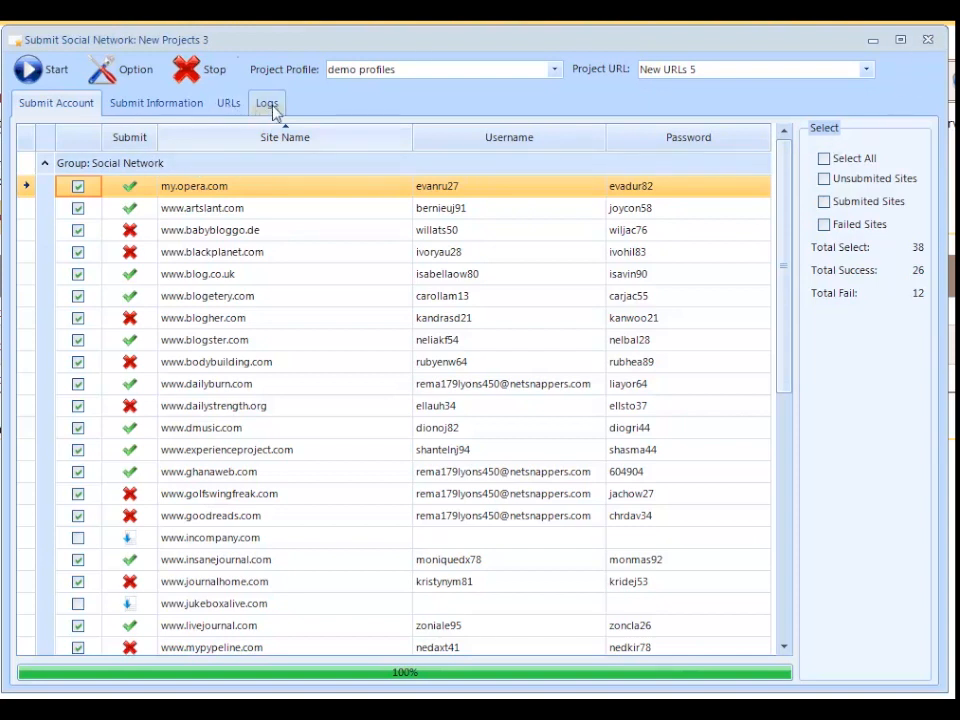
# Step: View the URLs list of backlinks created, each live post dated 18/06/2012
pyautogui.click(228, 102)
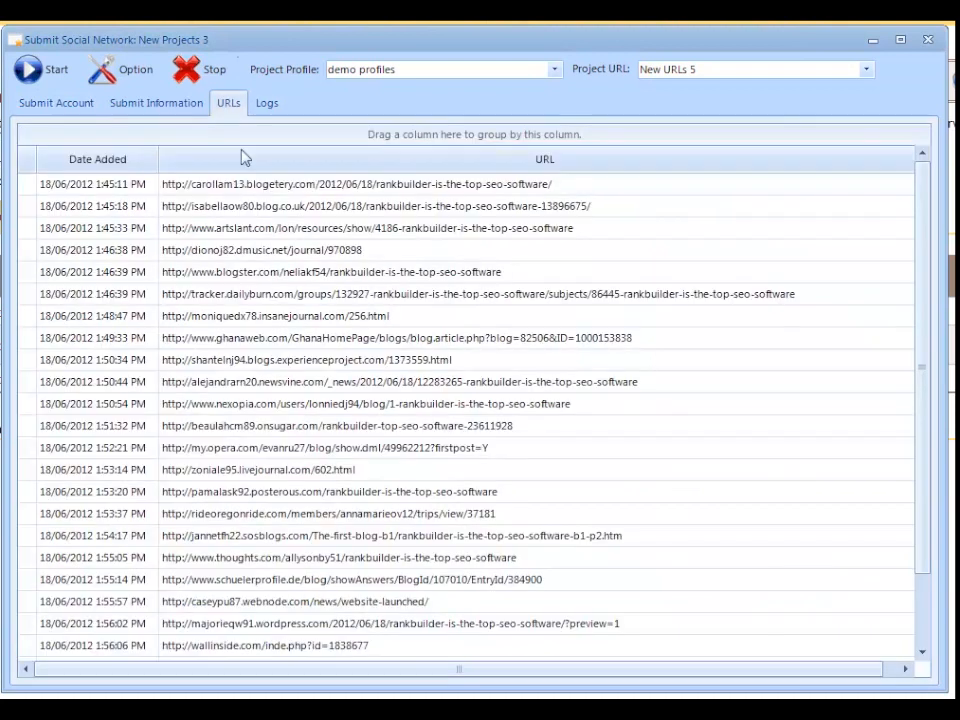
pyautogui.click(300, 512)
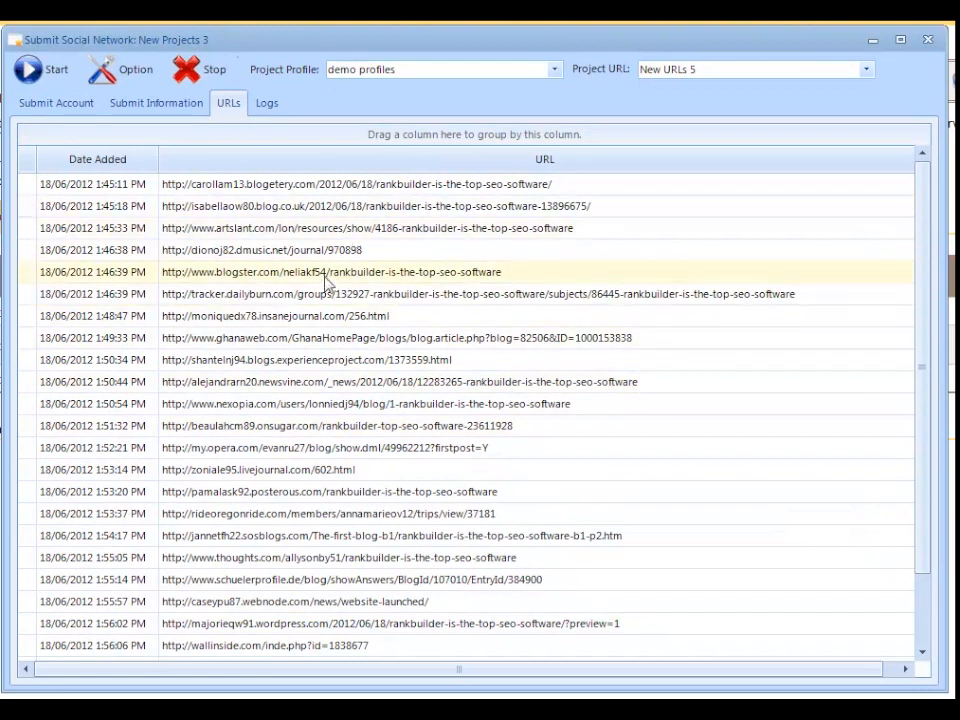
pyautogui.moveTo(396, 536)
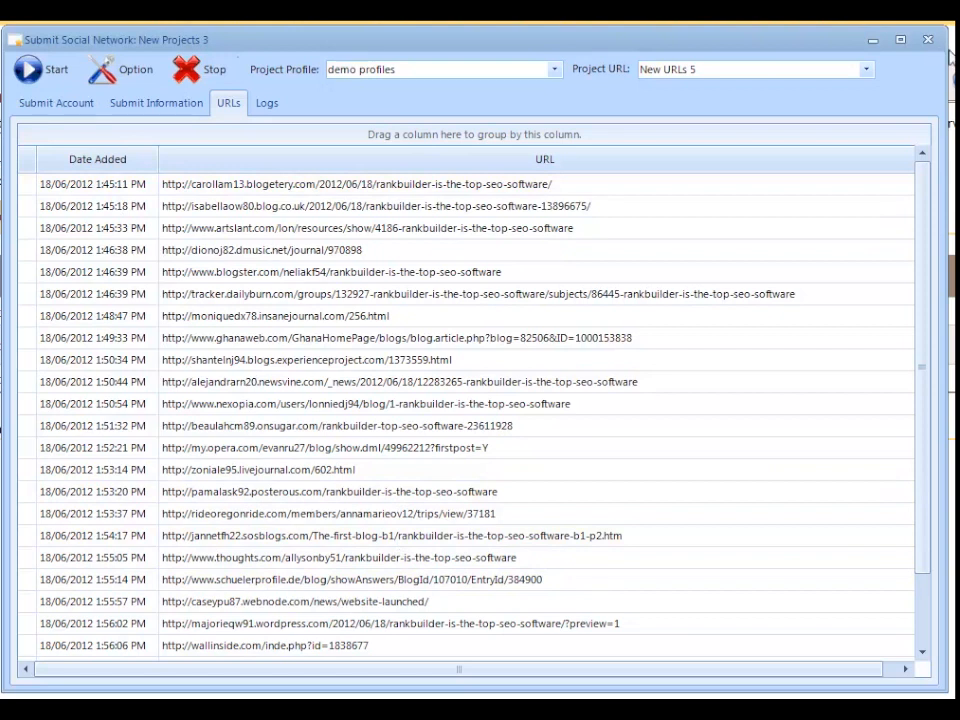
pyautogui.moveTo(918, 100)
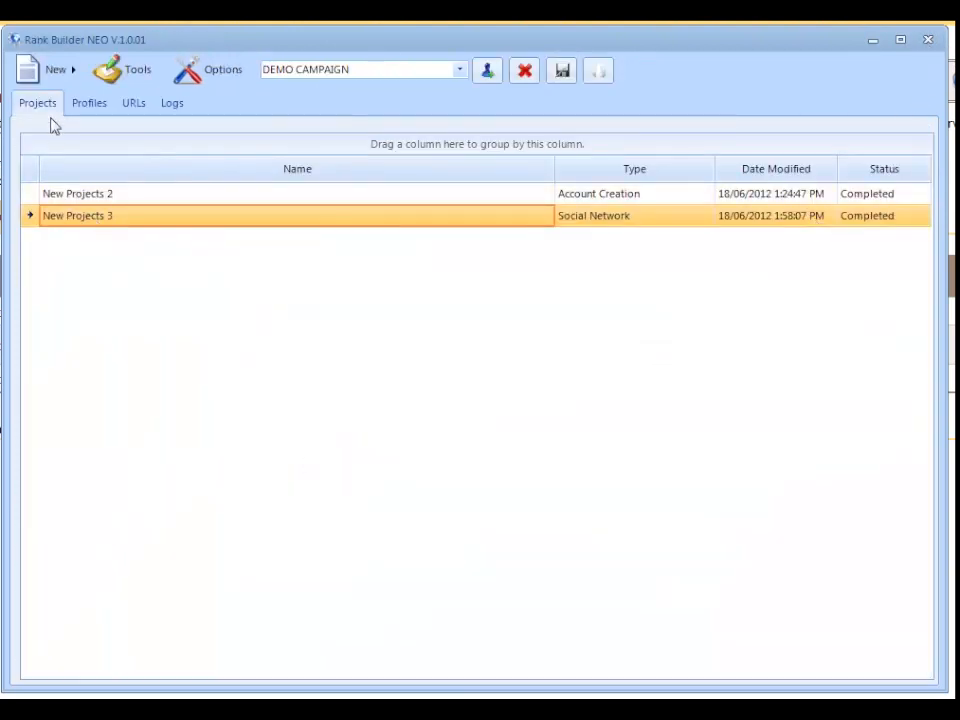
# Step: Browse the New > Submission menu and the Tools menu from the projects list
pyautogui.click(56, 68)
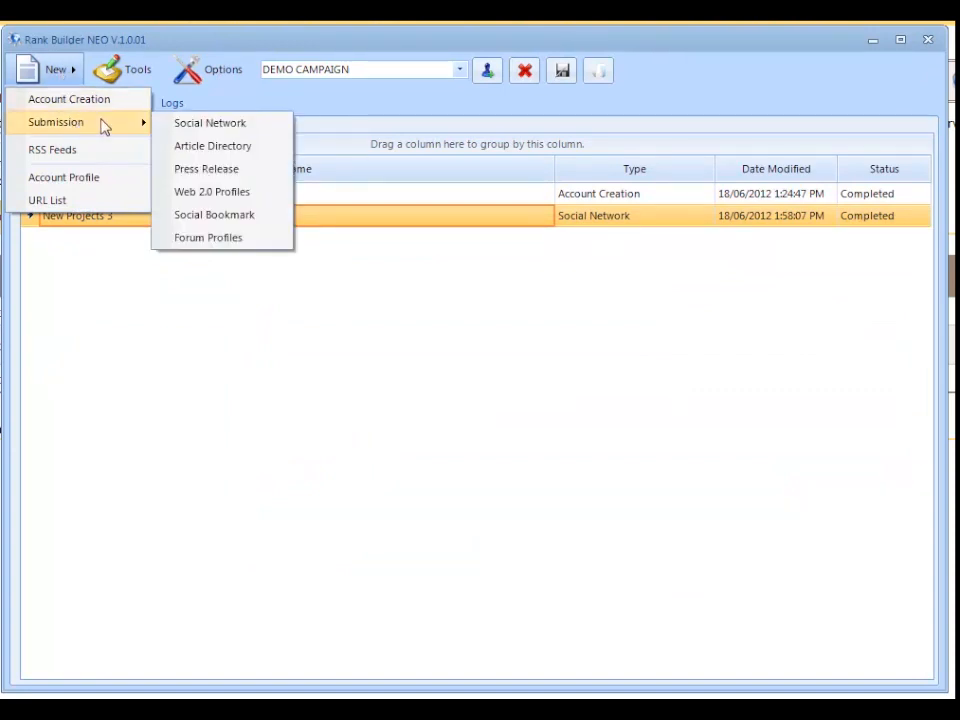
pyautogui.moveTo(206, 168)
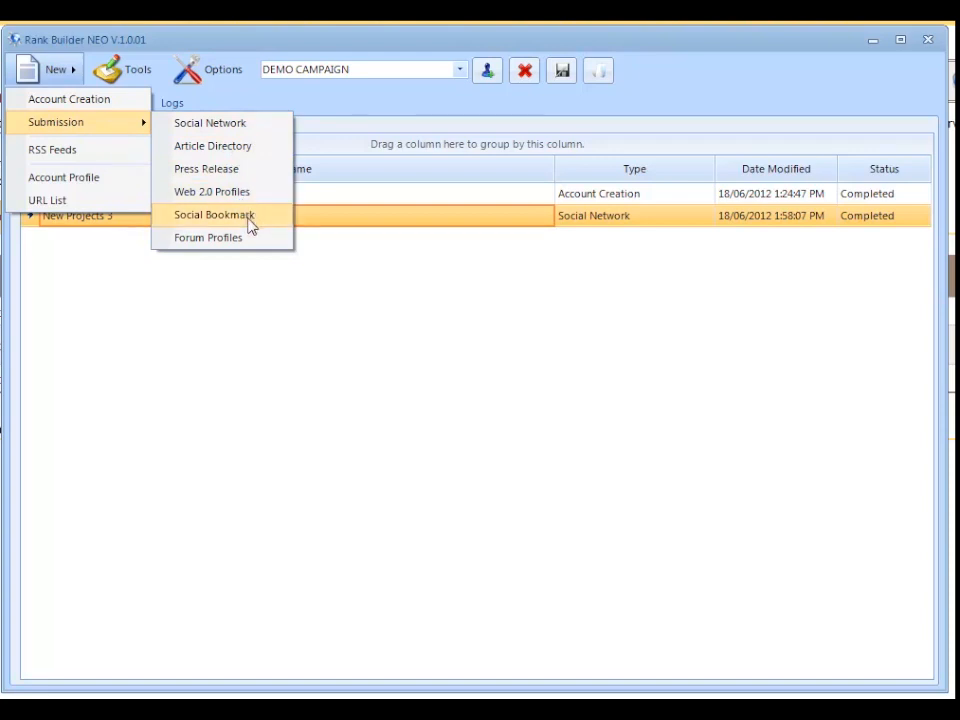
pyautogui.moveTo(208, 236)
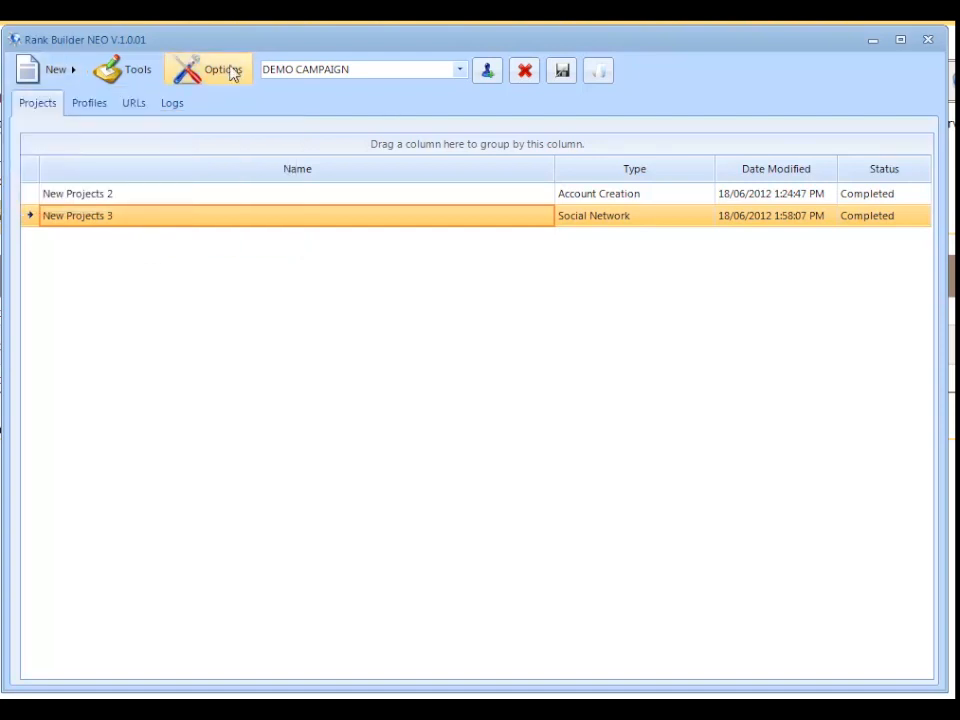
pyautogui.click(224, 68)
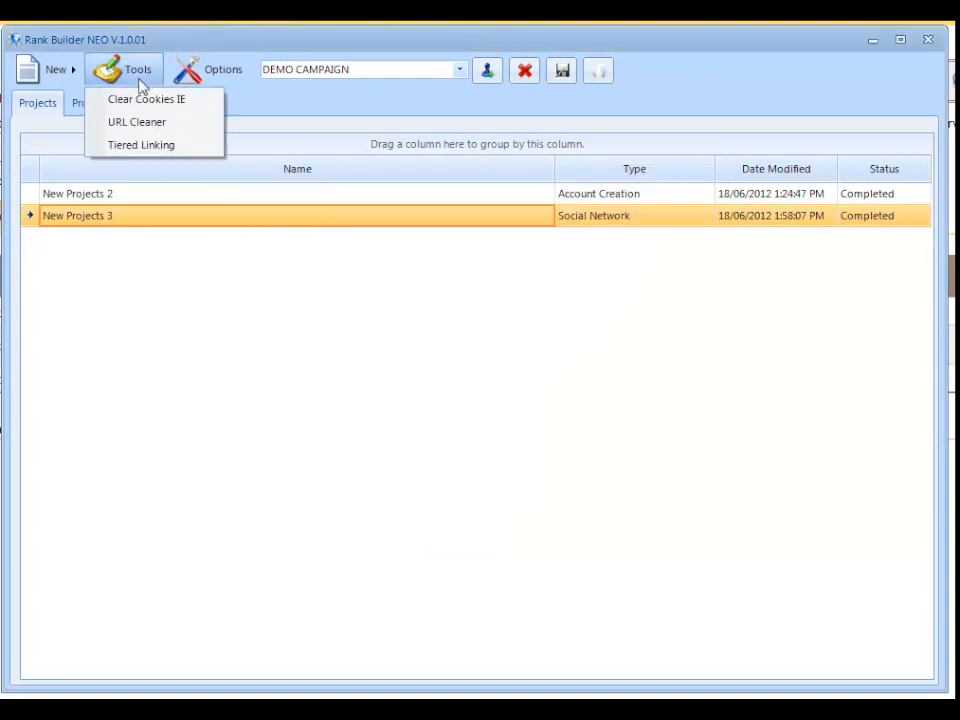
pyautogui.moveTo(156, 152)
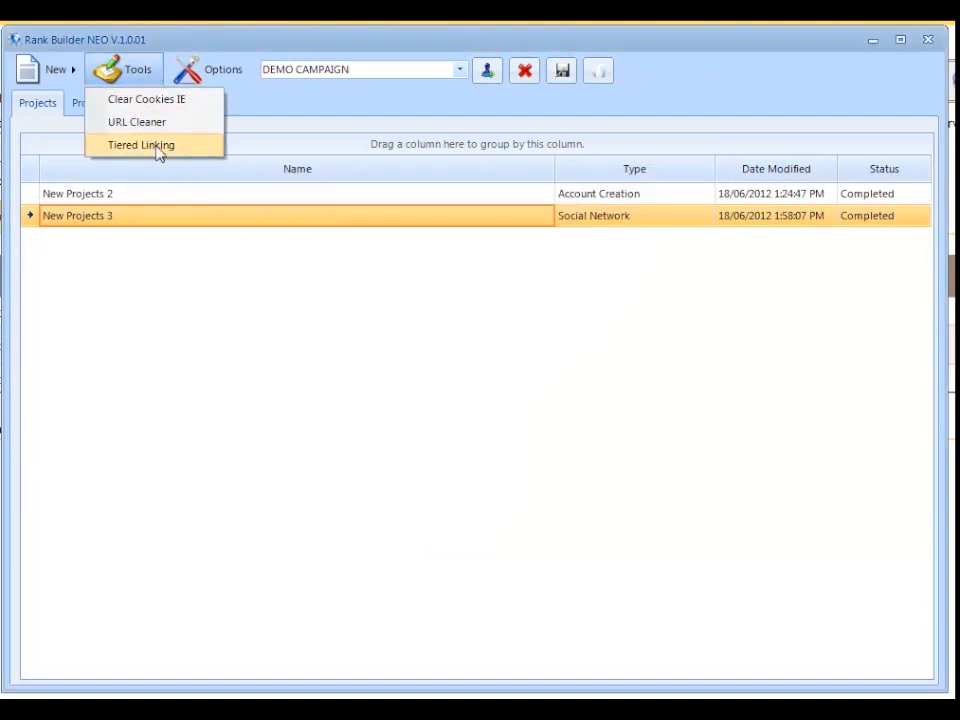